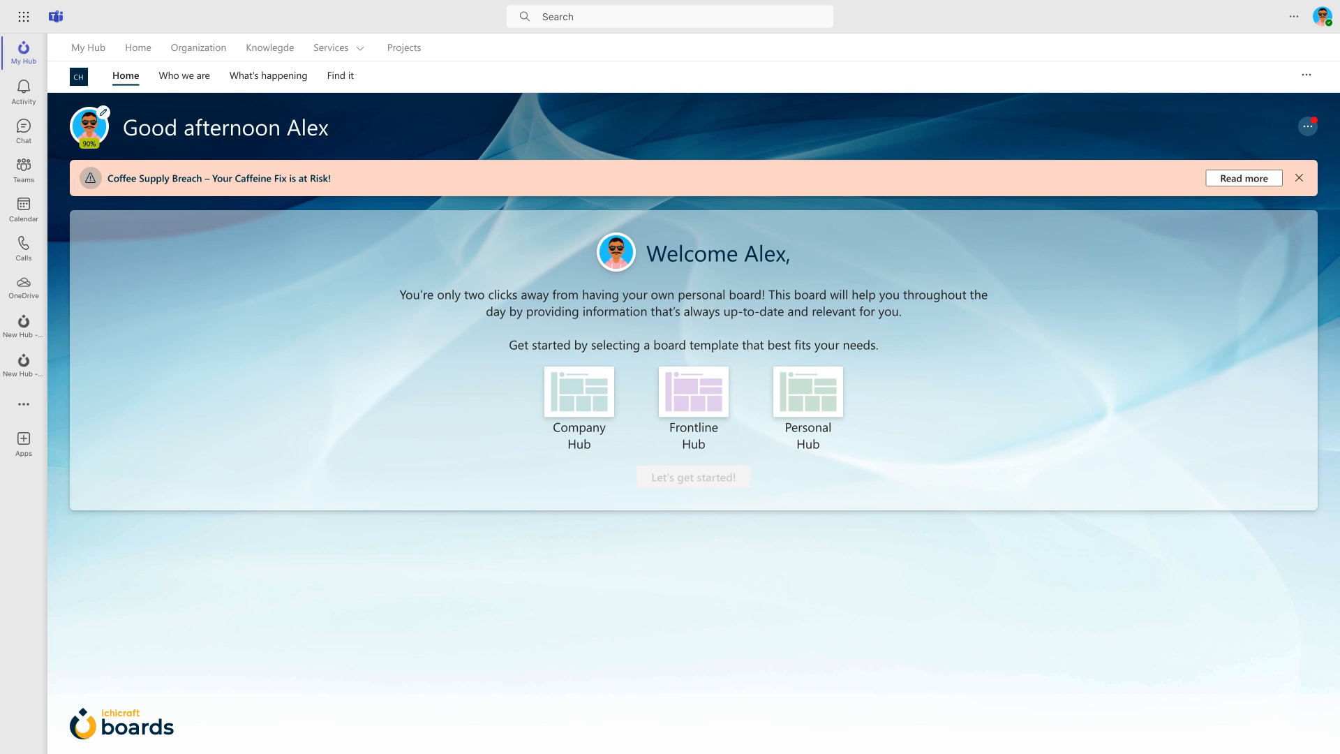
- Create a personal board from the Company Hub template
{"action": "left_click", "coordinate": [578, 395]}
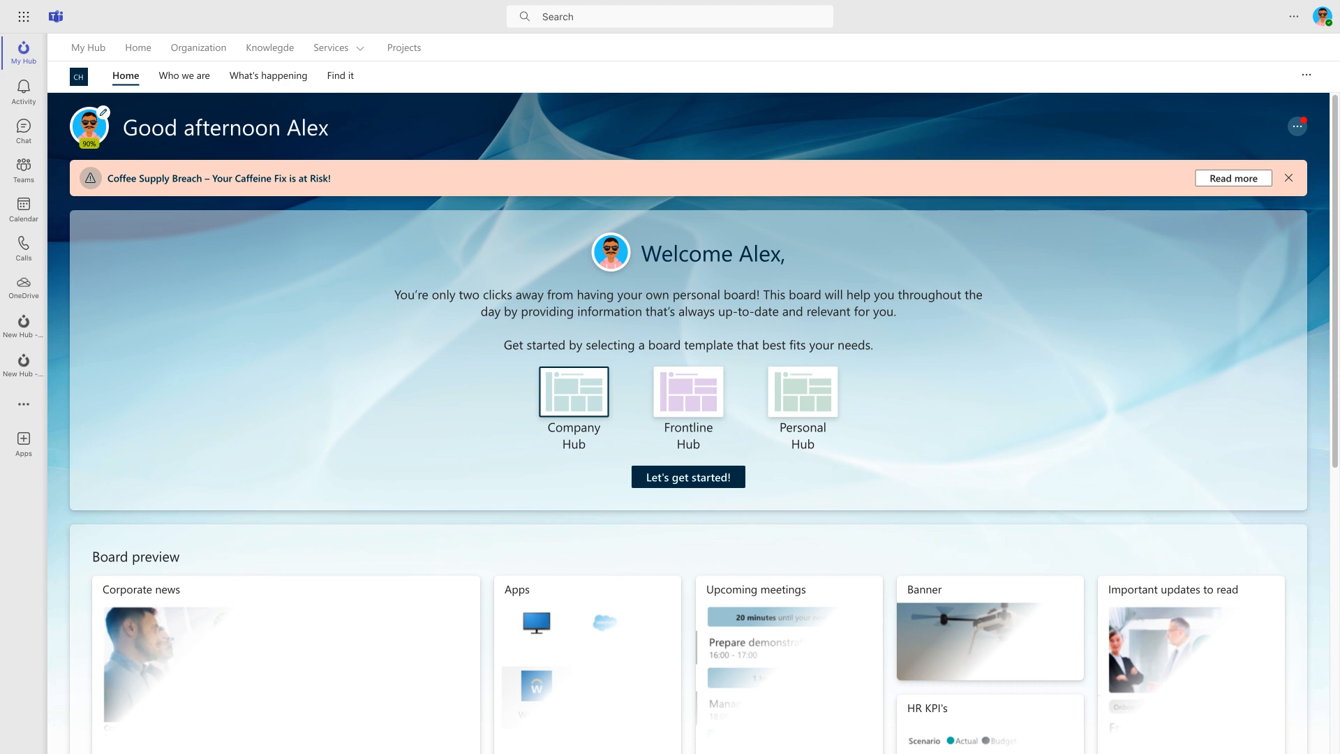
{"action": "left_click", "coordinate": [686, 477]}
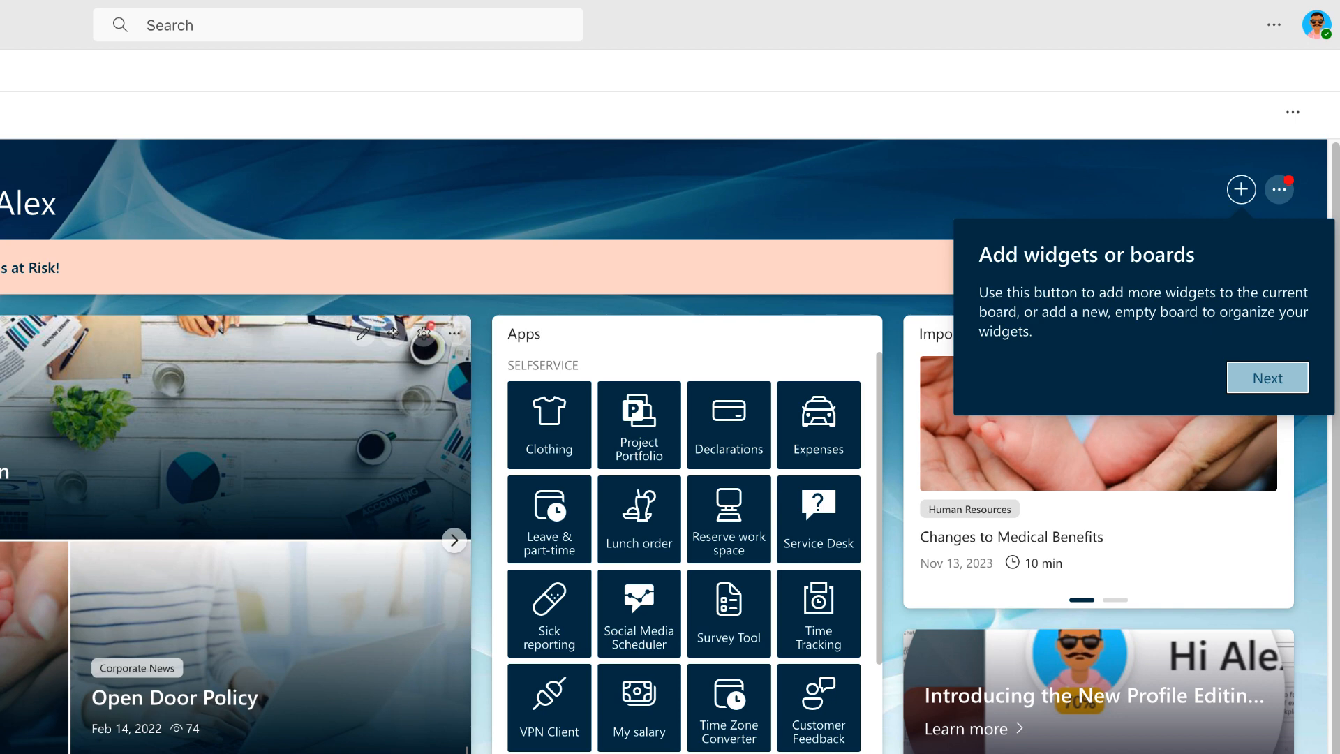
- Advance through the onboarding tips on moving, resizing and configuring widgets
{"action": "left_click", "coordinate": [1266, 377]}
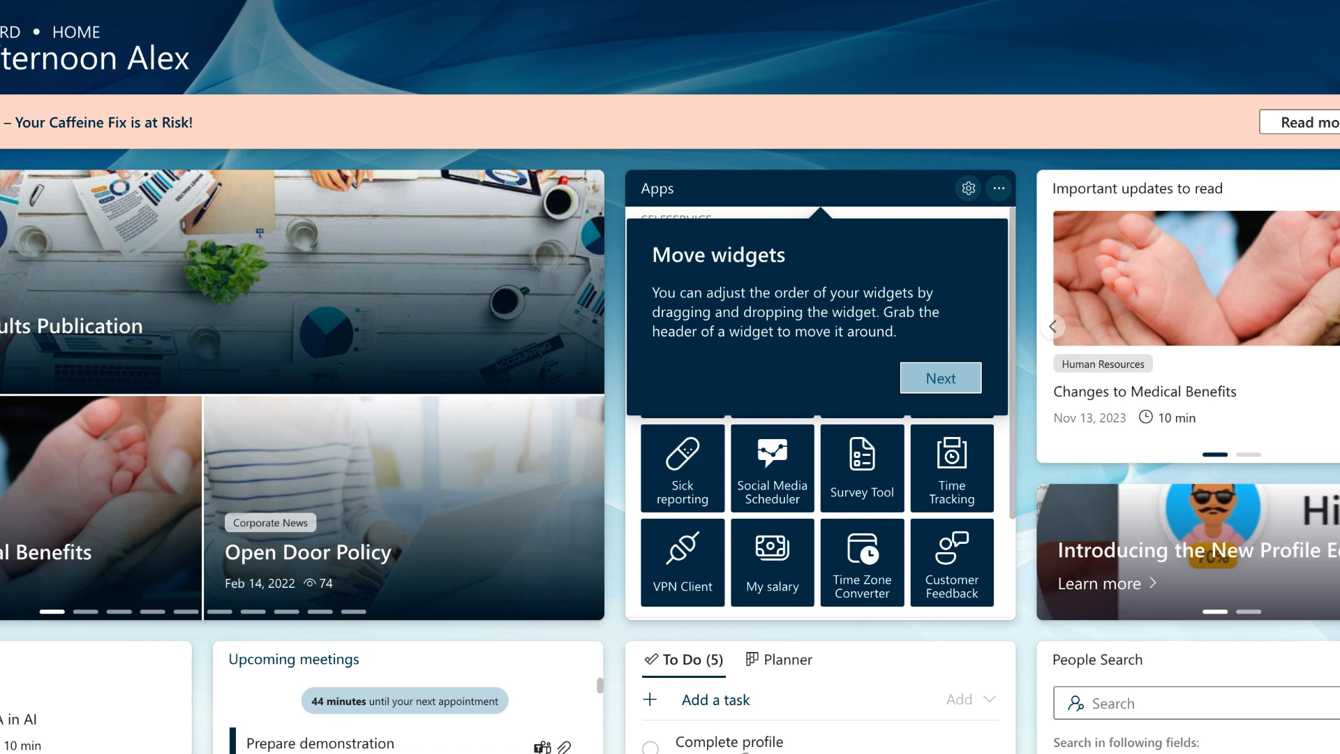
{"action": "left_click", "coordinate": [939, 377]}
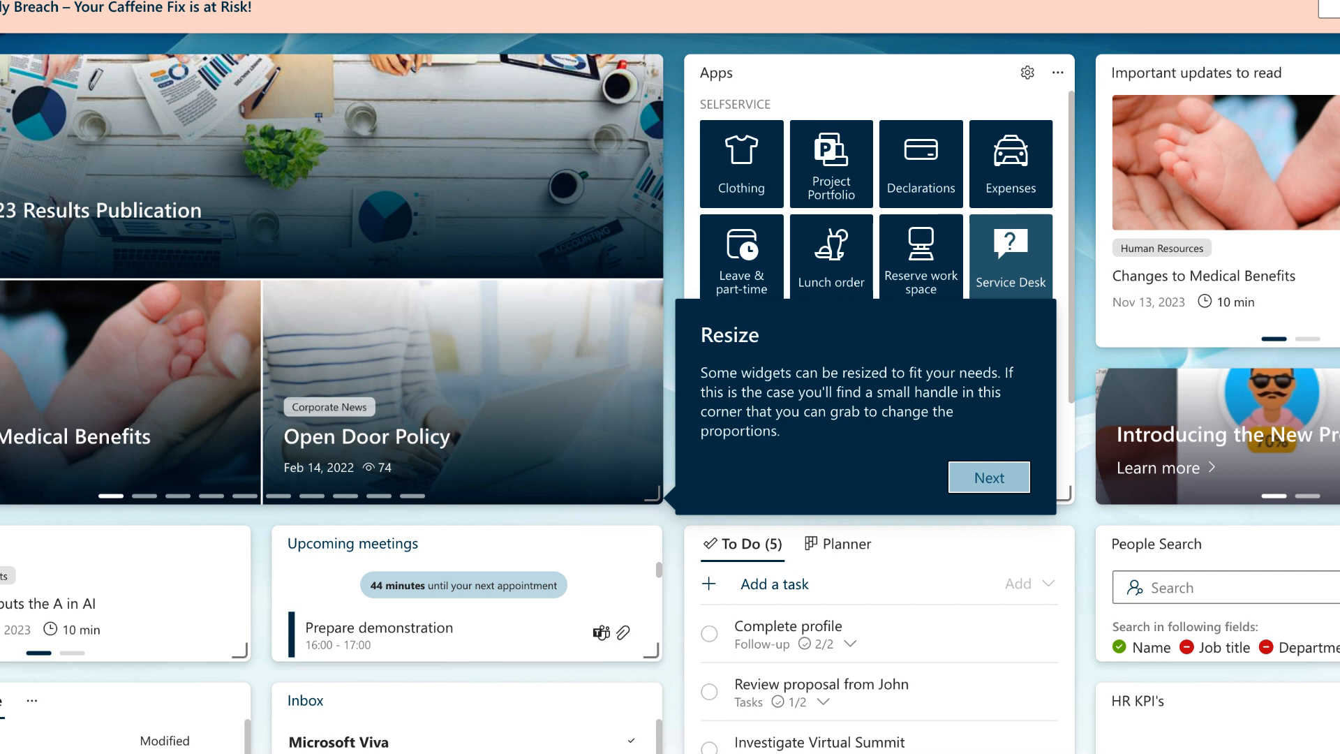
{"action": "left_click", "coordinate": [989, 477]}
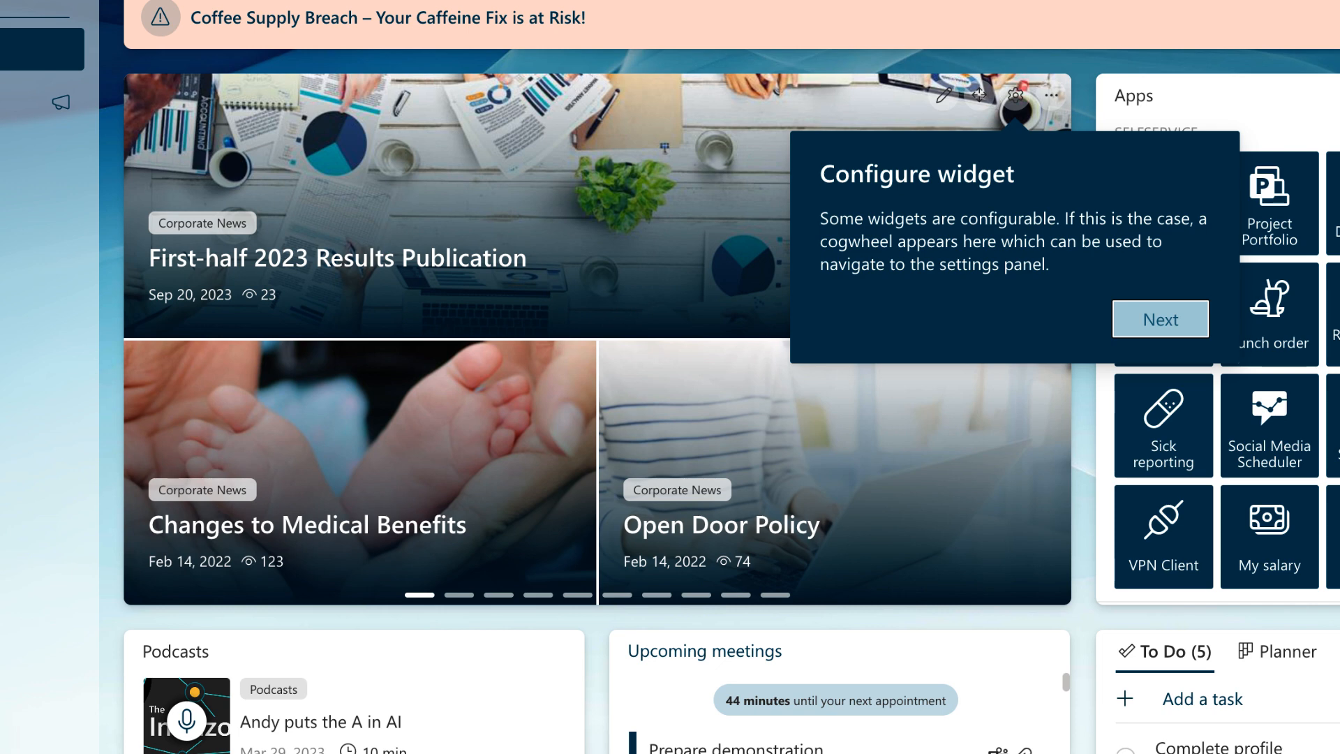
{"action": "left_click", "coordinate": [1160, 318]}
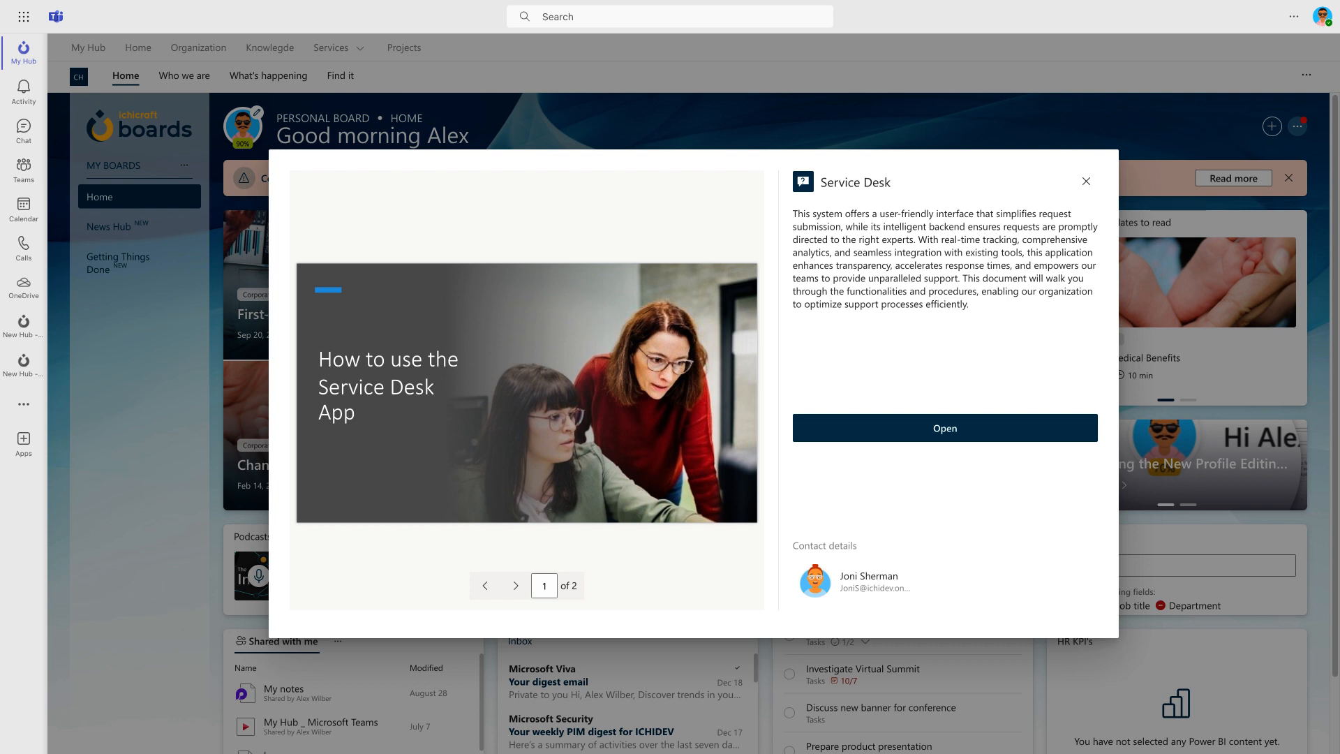
- View page 2 of the Service Desk guide, then close its details
{"action": "left_click", "coordinate": [515, 585]}
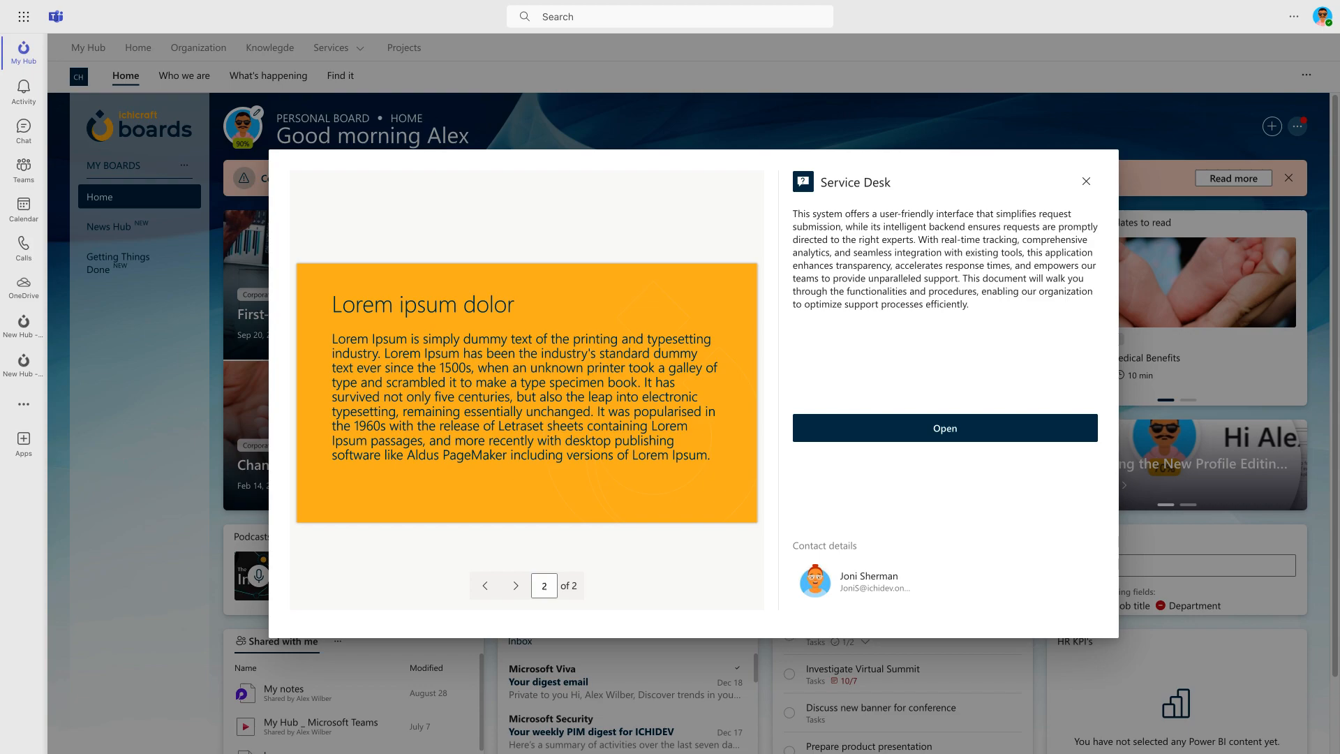
{"action": "left_click", "coordinate": [1086, 181]}
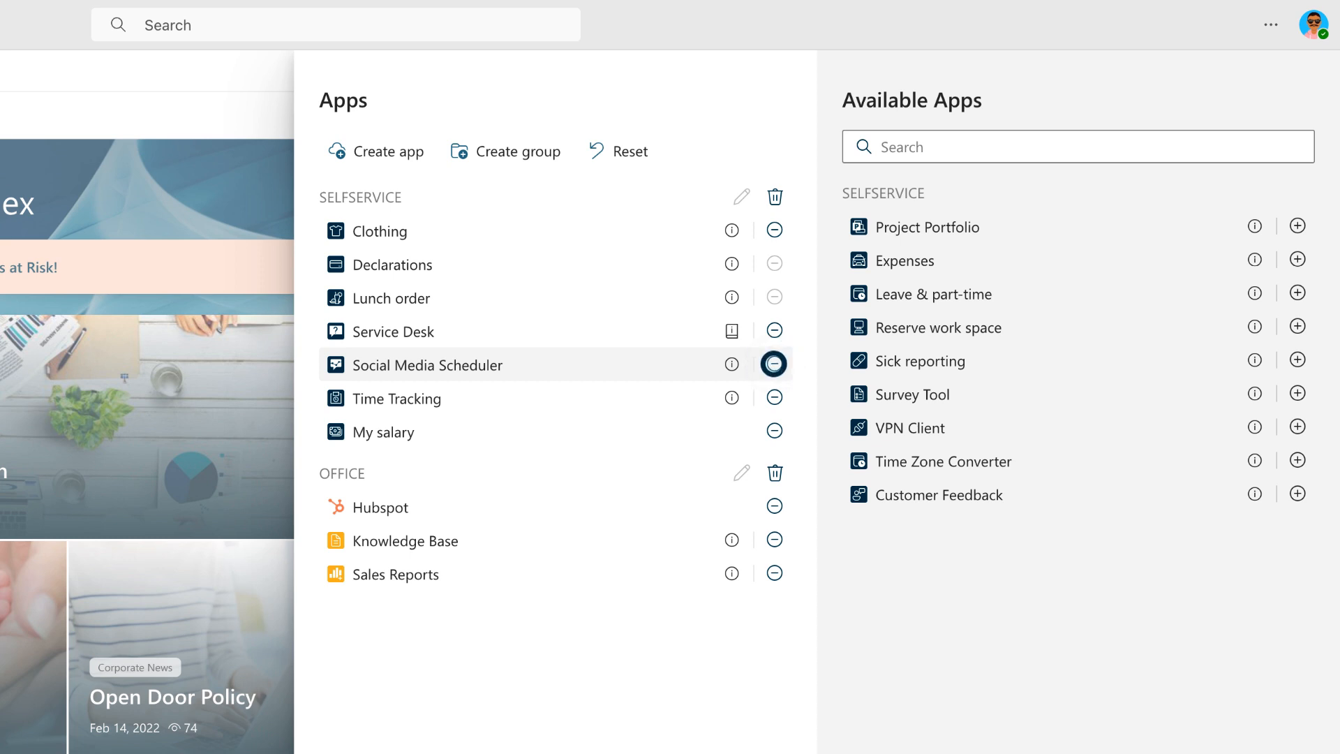
- Remove Social Media Scheduler, add Reserve work space to the Apps widget, and save
{"action": "left_click", "coordinate": [774, 365]}
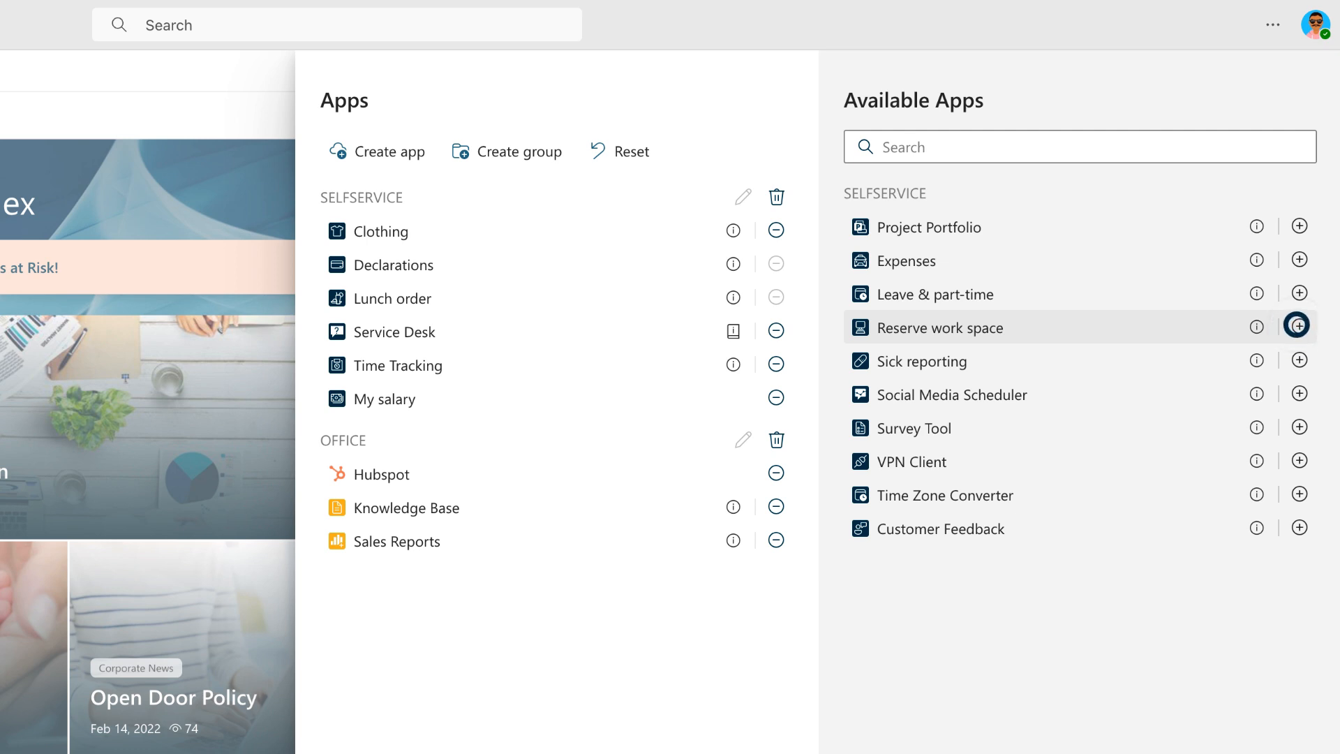
{"action": "left_click", "coordinate": [1298, 324]}
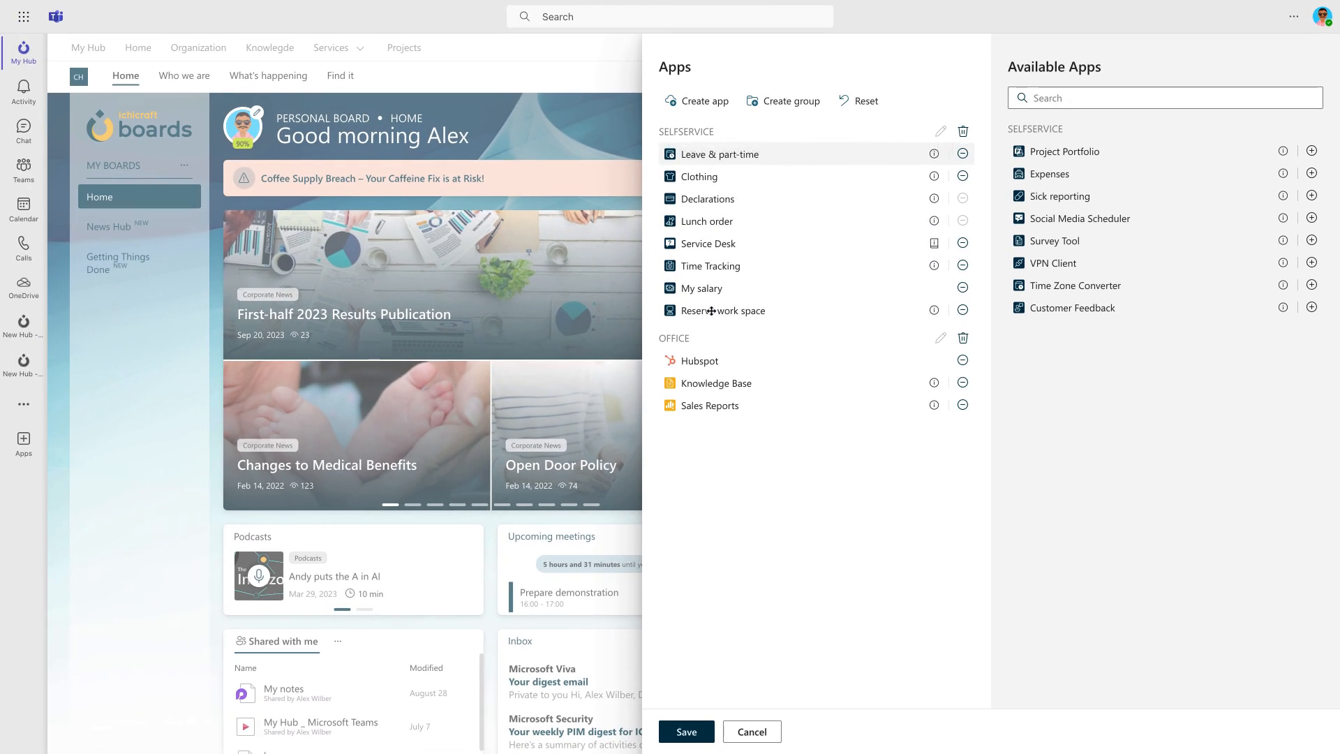
{"action": "mouse_move", "coordinate": [699, 539]}
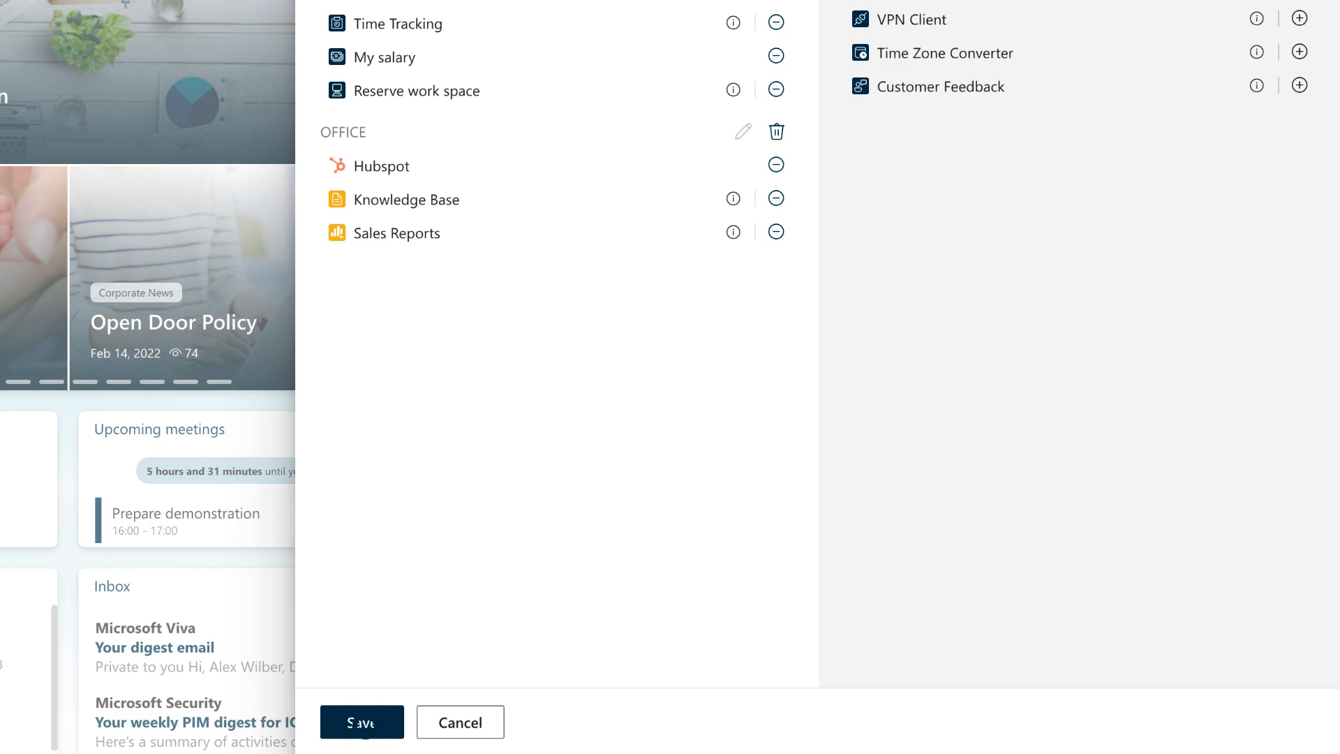
{"action": "left_click", "coordinate": [361, 722]}
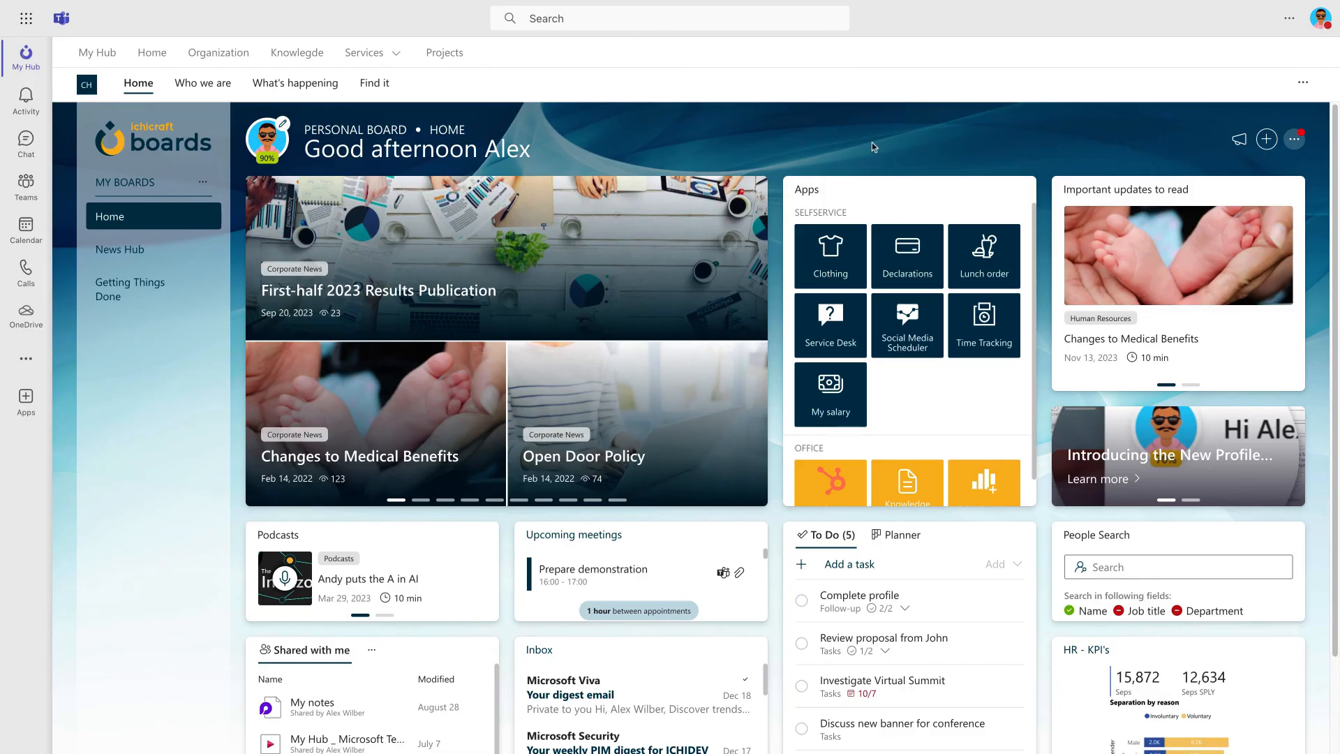
{"action": "mouse_move", "coordinate": [130, 249]}
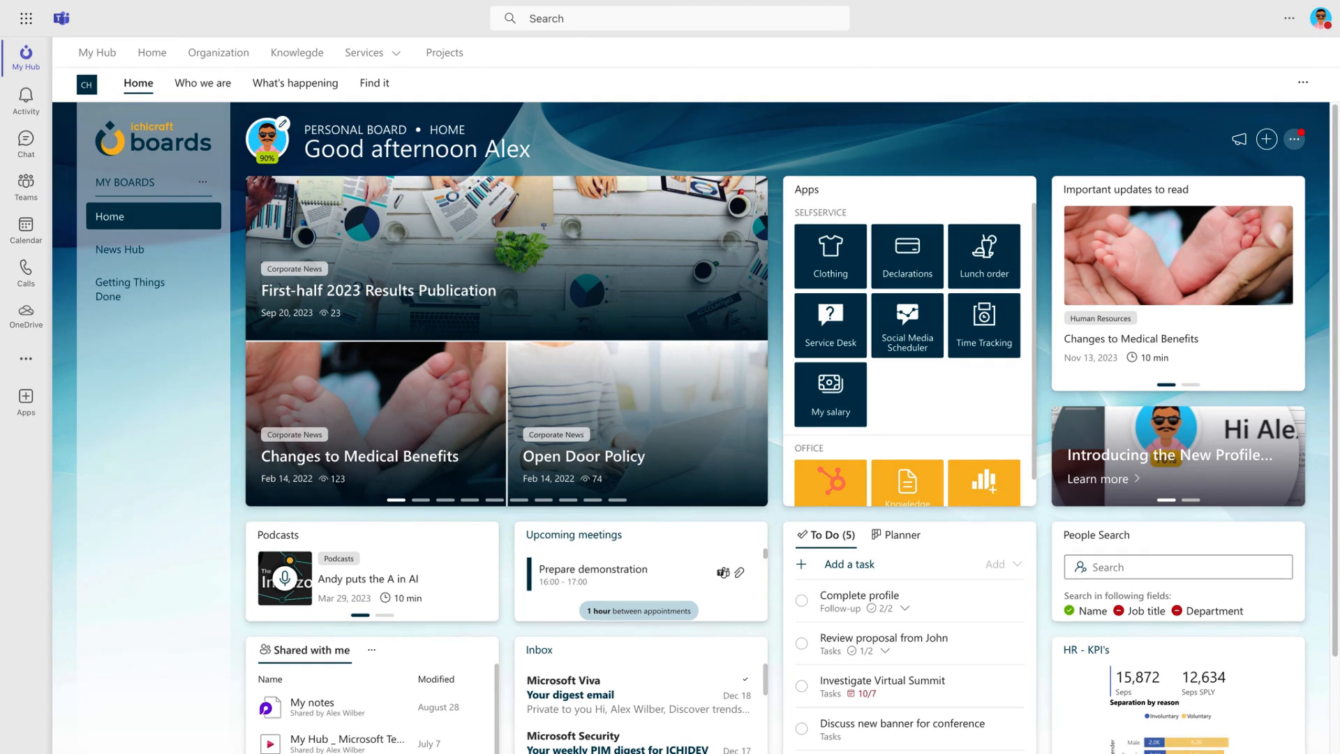
- Look over the News Hub board, then switch to the Getting Things Done board
{"action": "left_click", "coordinate": [121, 248]}
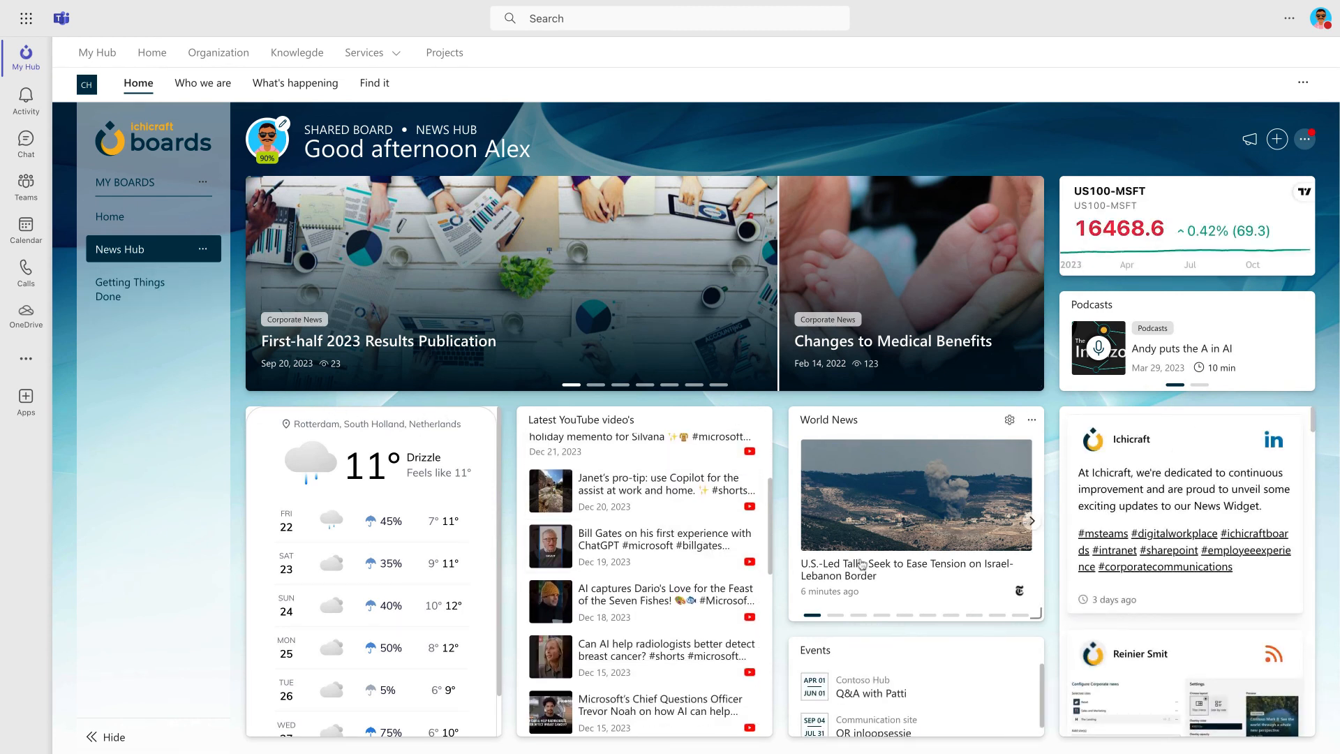
{"action": "left_click", "coordinate": [110, 217]}
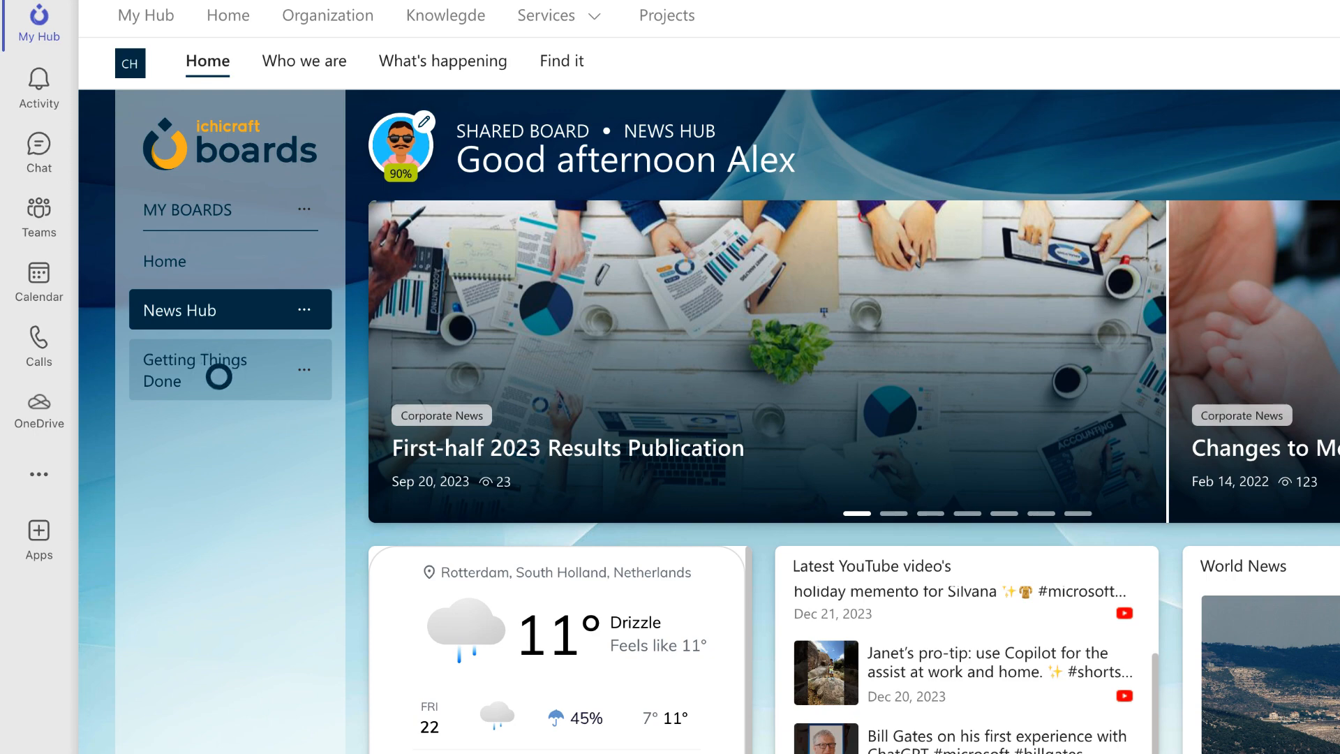
{"action": "left_click", "coordinate": [203, 369]}
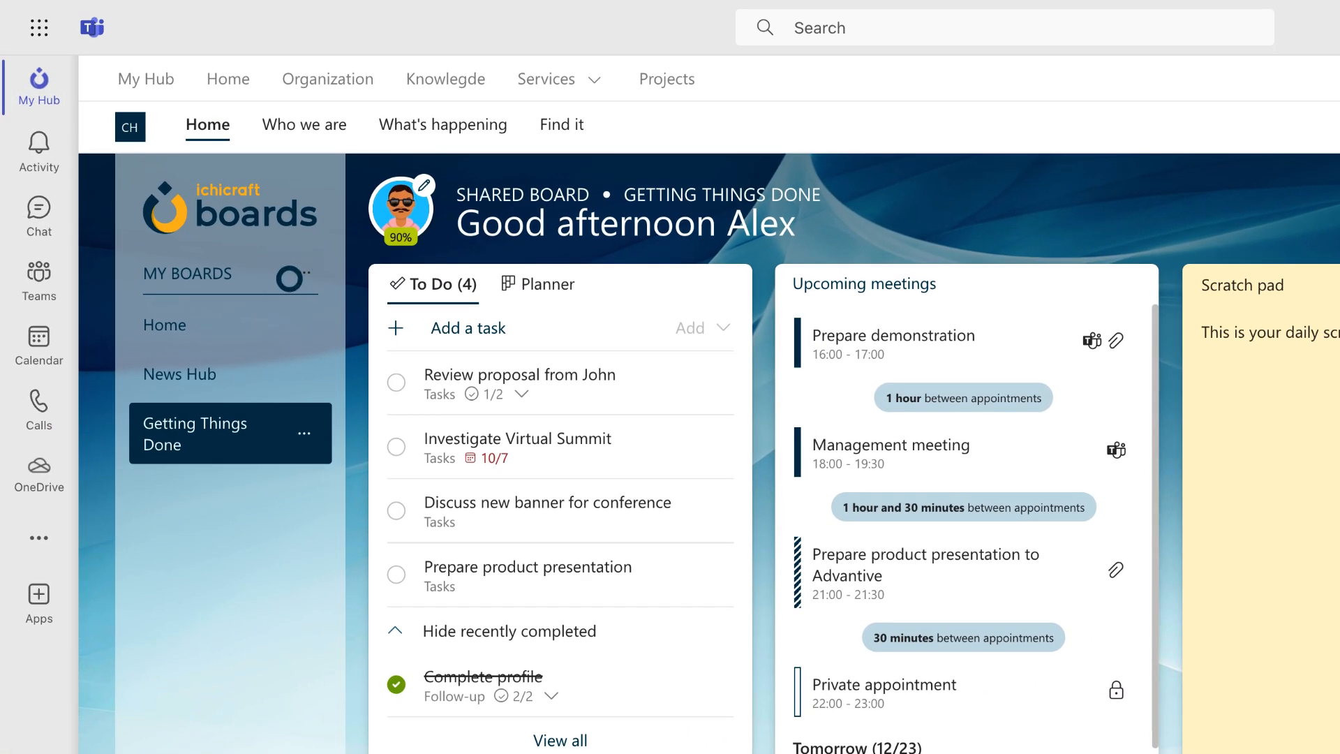
- Choose Add shared board from the My Boards options to show the Board library
{"action": "left_click", "coordinate": [304, 273]}
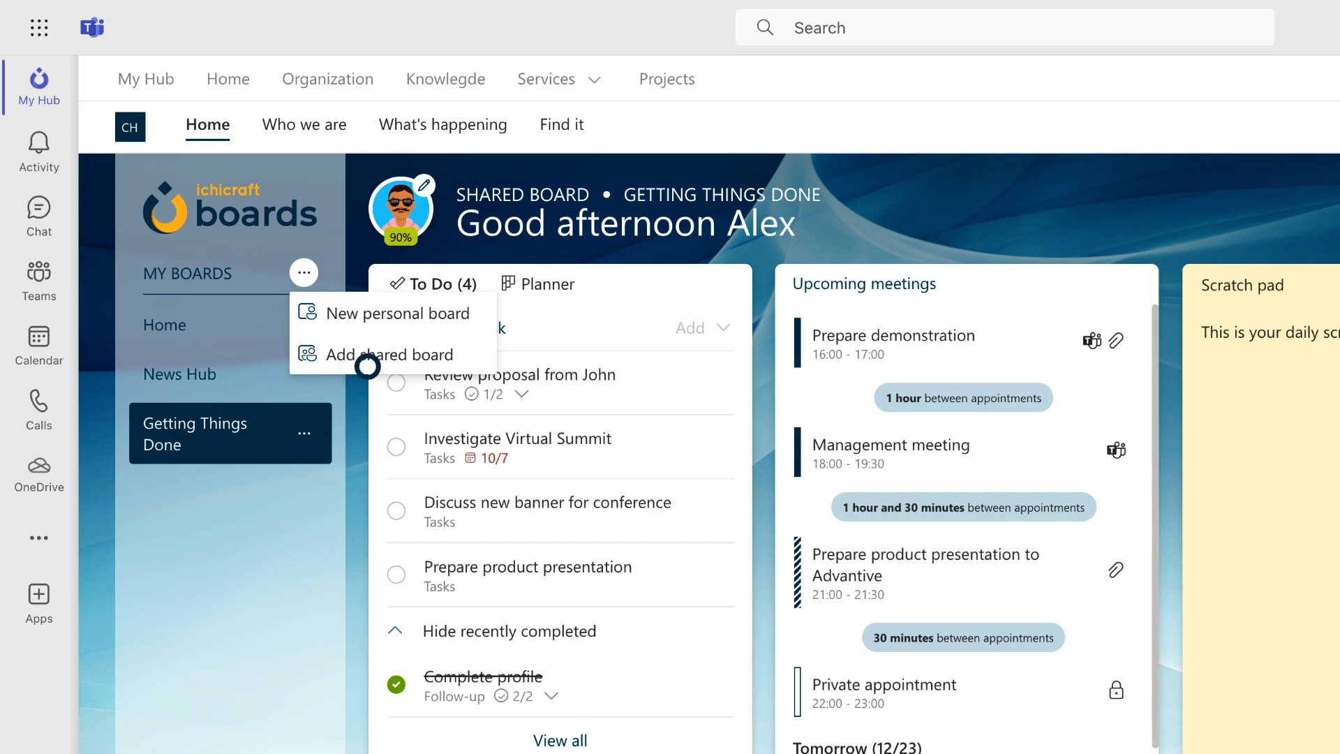
{"action": "left_click", "coordinate": [381, 354]}
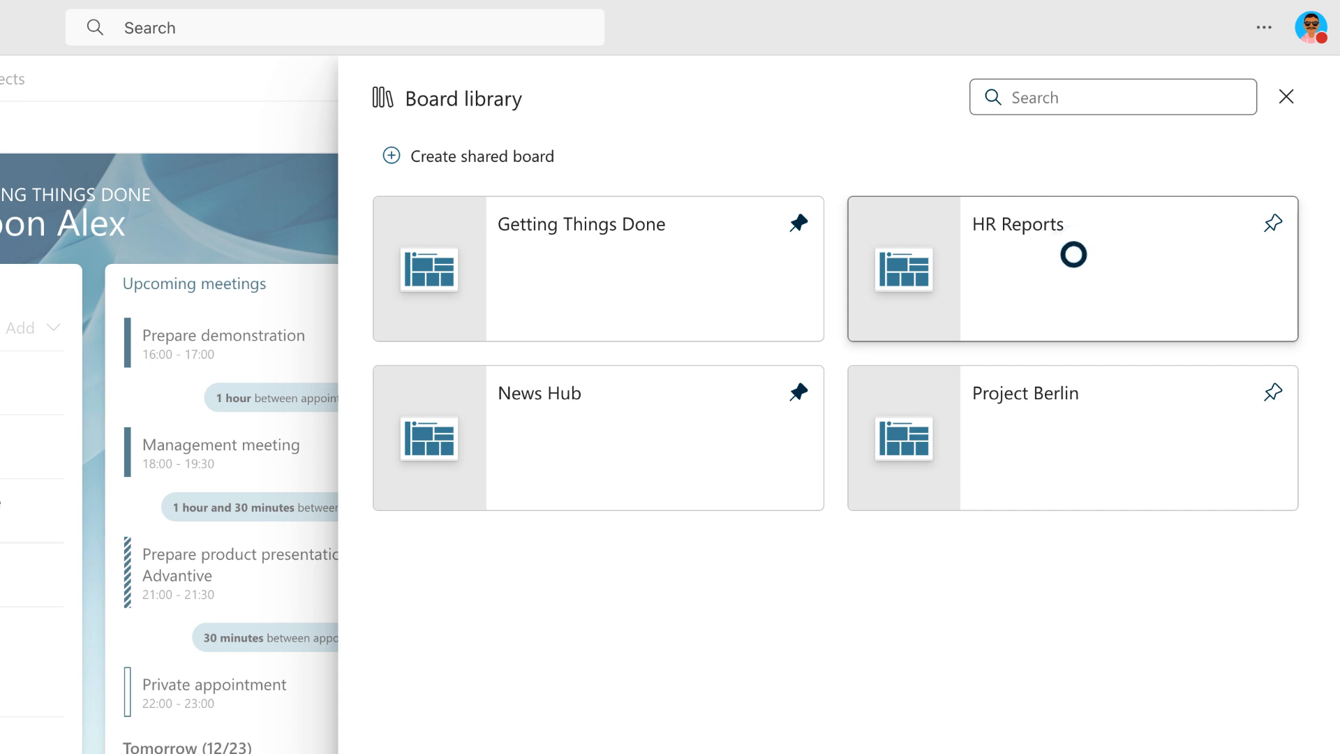
- Preview the HR Reports shared board and scroll through its reports
{"action": "left_click", "coordinate": [1070, 268]}
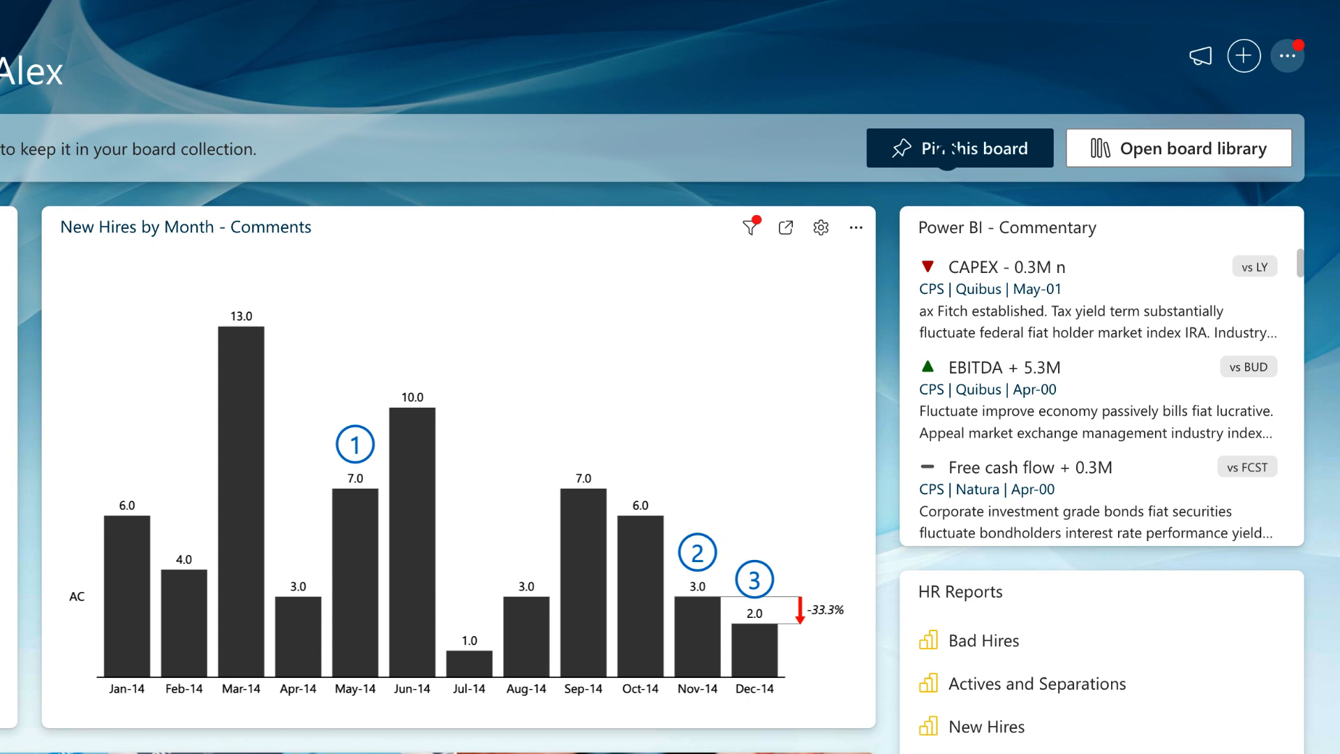
{"action": "scroll", "scroll_direction": "down", "scroll_amount": 3}
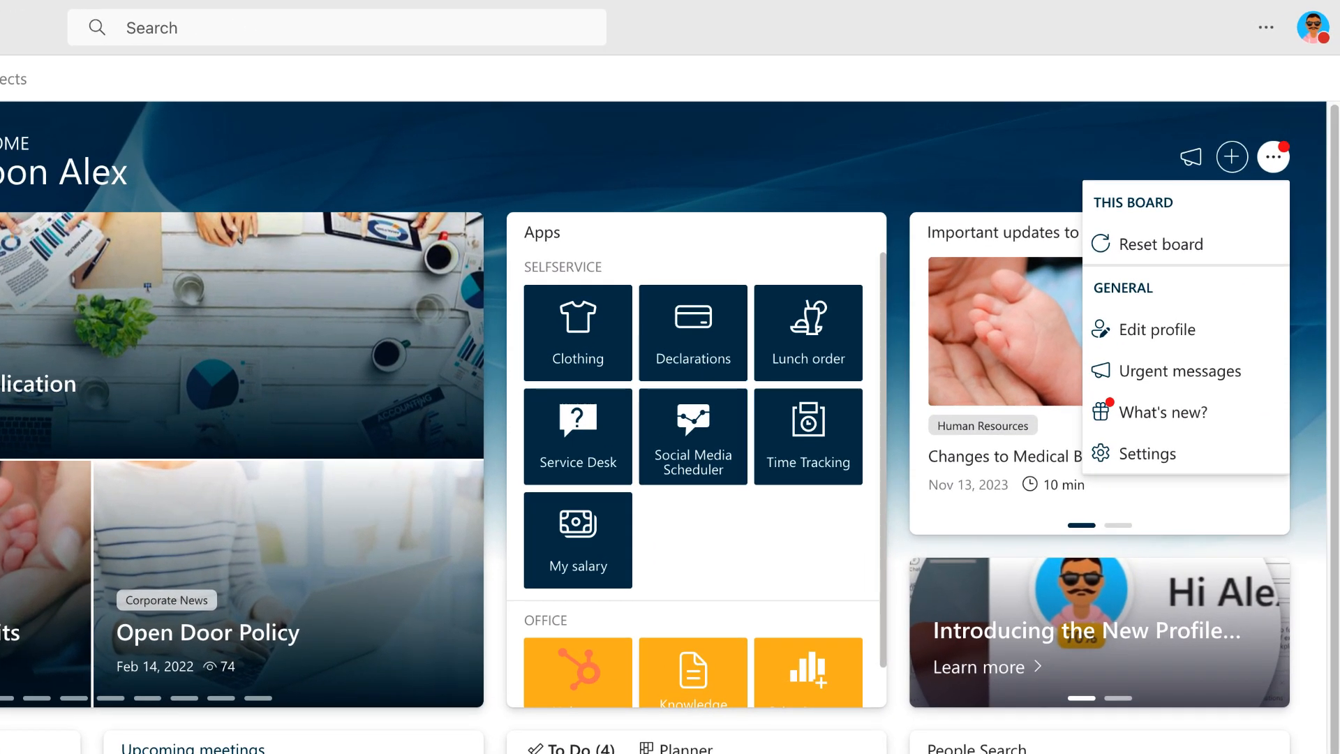
- Go to the board Settings and choose the Design section
{"action": "left_click", "coordinate": [1149, 453]}
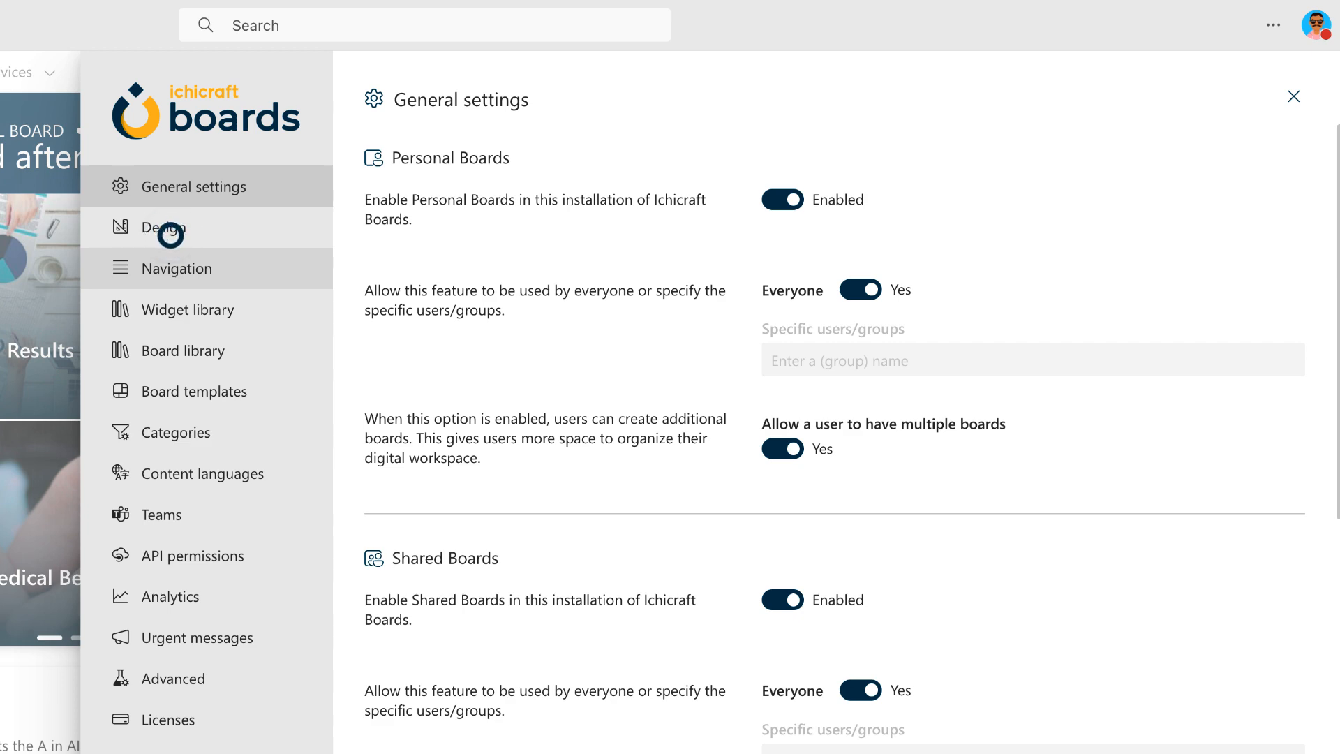
{"action": "left_click", "coordinate": [168, 229]}
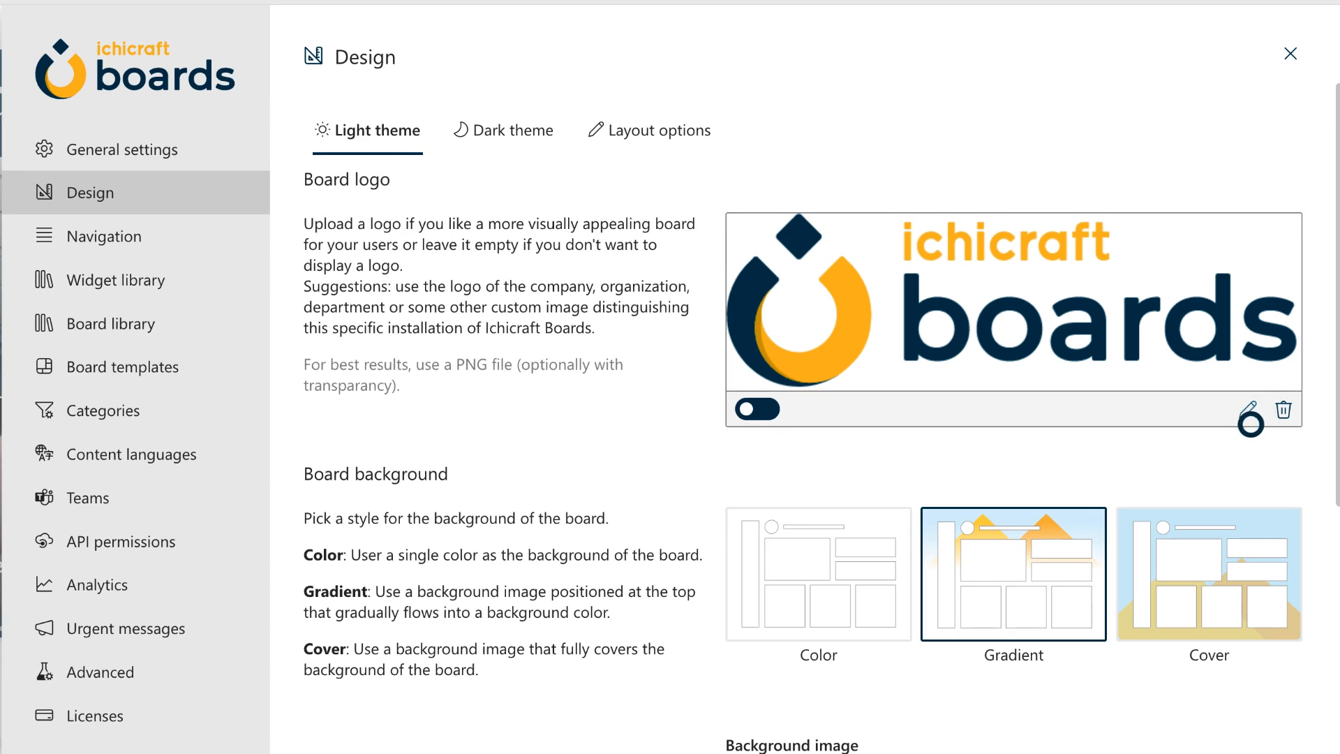
- Set the board logo to redbull-logo-small.png from WidgetBoard_Assets
{"action": "left_click", "coordinate": [1252, 408]}
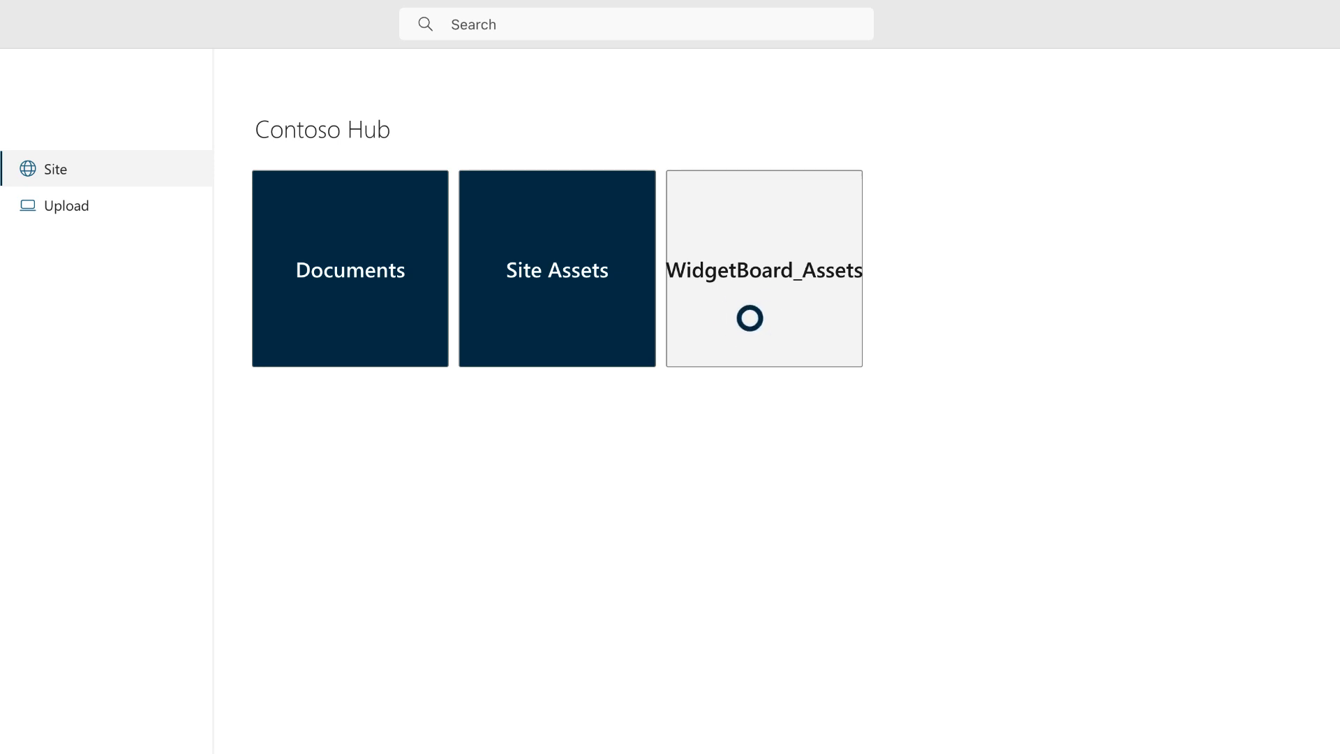
{"action": "left_click", "coordinate": [763, 268]}
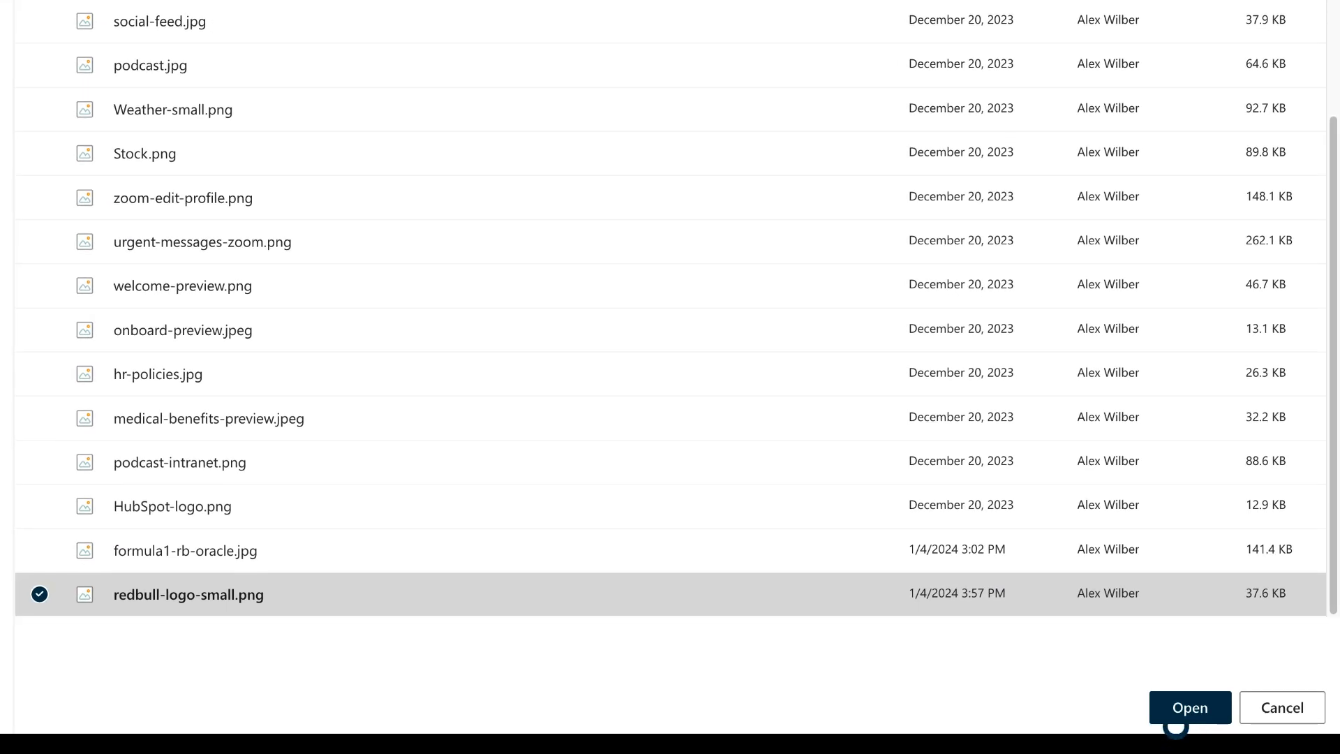
{"action": "left_click", "coordinate": [1188, 707]}
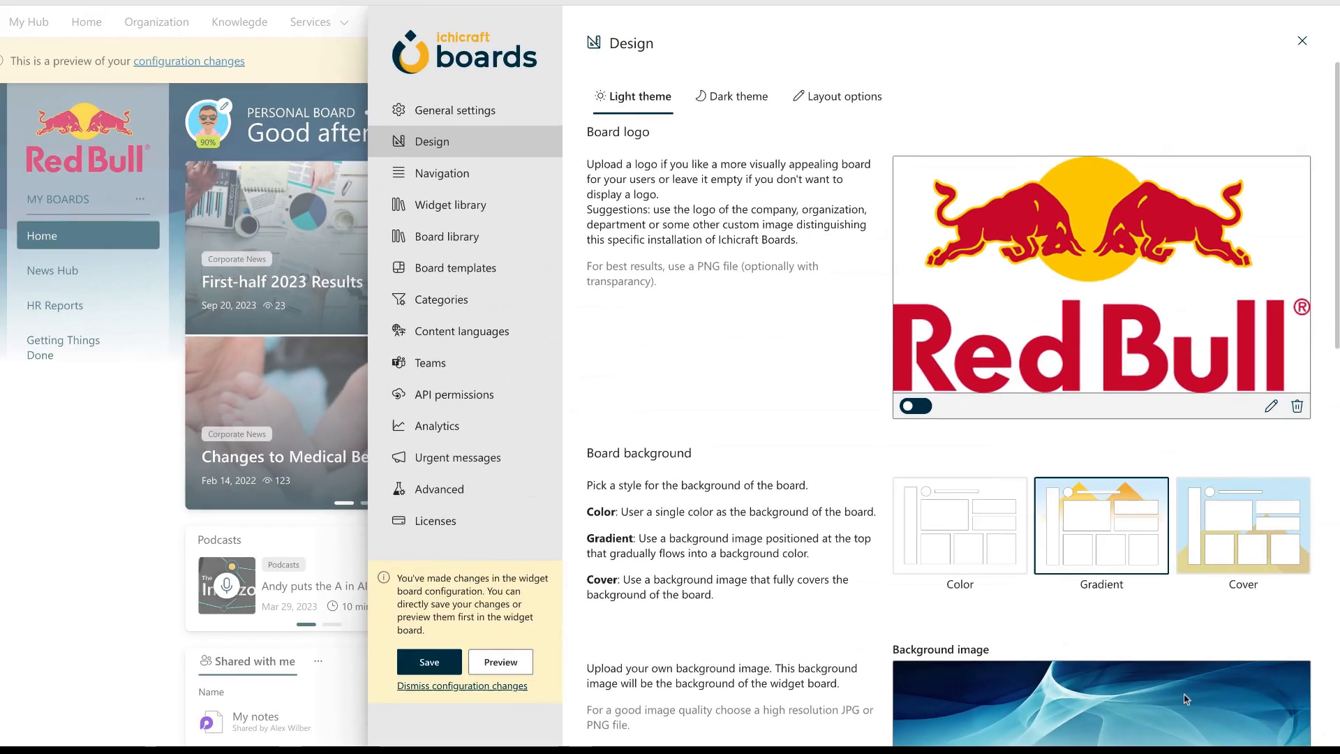
- Set the background image to formula1-rb-oracle.jpg from WidgetBoard_Assets
{"action": "scroll", "scroll_direction": "down", "scroll_amount": 3}
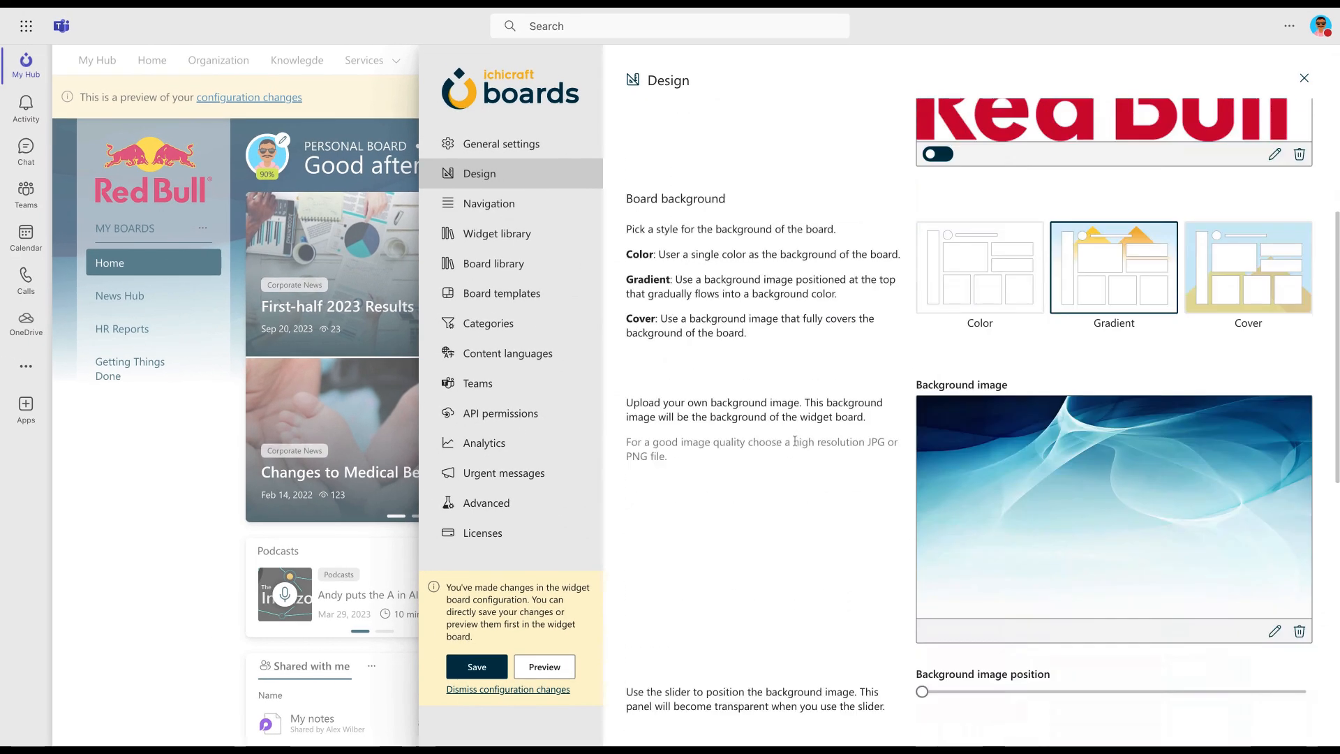
{"action": "scroll", "scroll_direction": "down", "scroll_amount": 3}
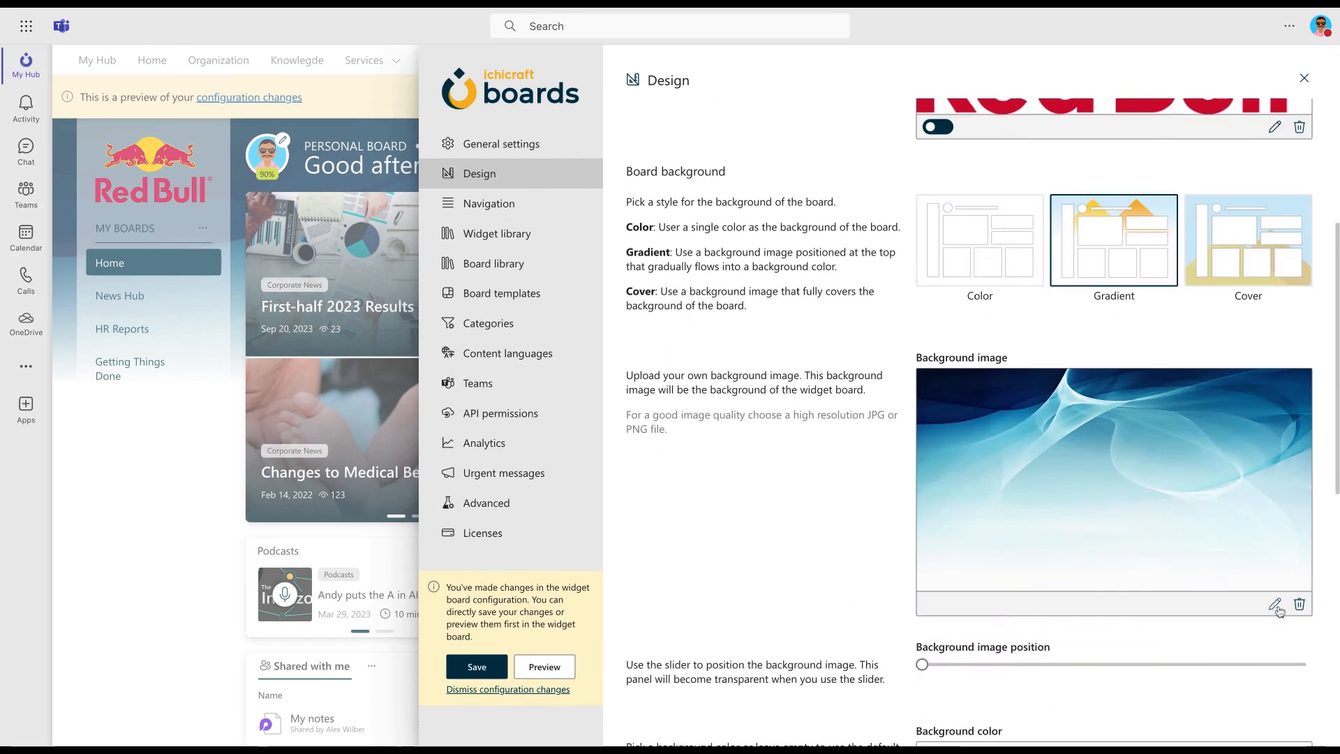
{"action": "left_click", "coordinate": [1275, 605]}
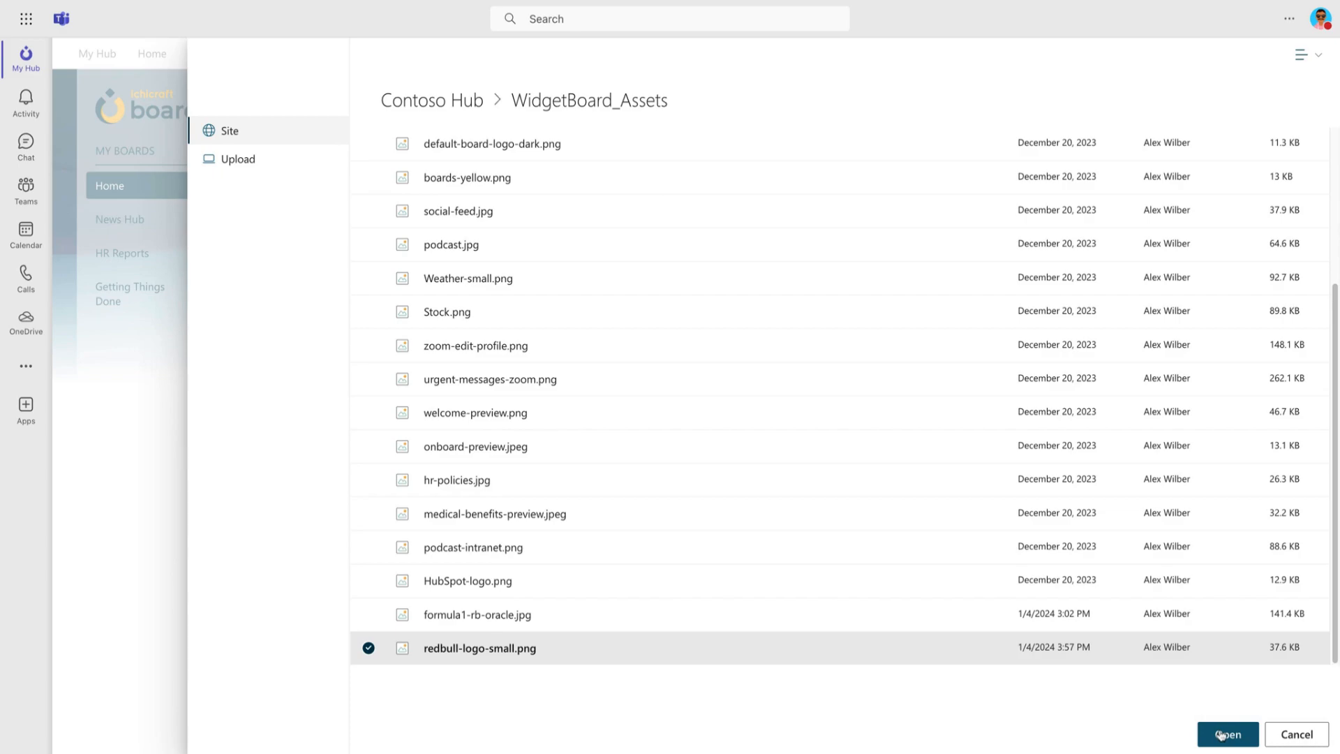
{"action": "left_click", "coordinate": [1226, 734]}
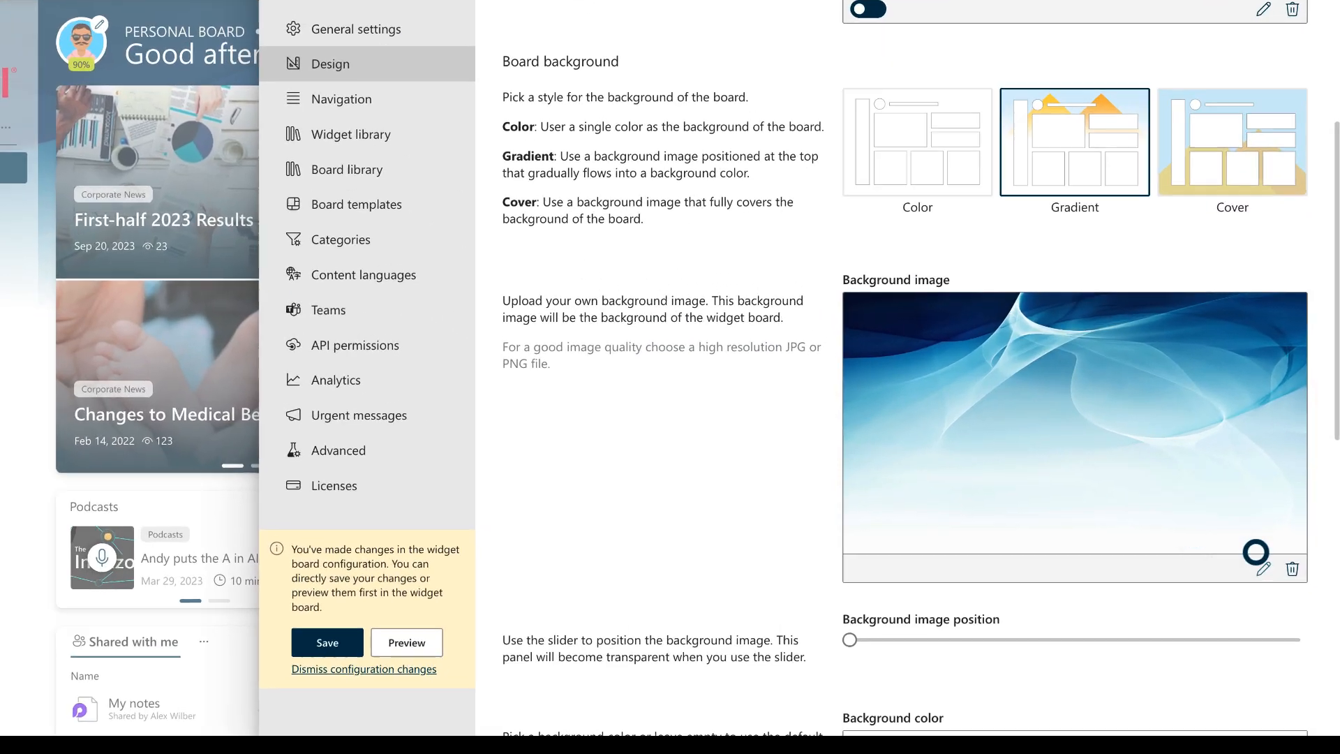
{"action": "scroll", "scroll_direction": "down", "scroll_amount": 3}
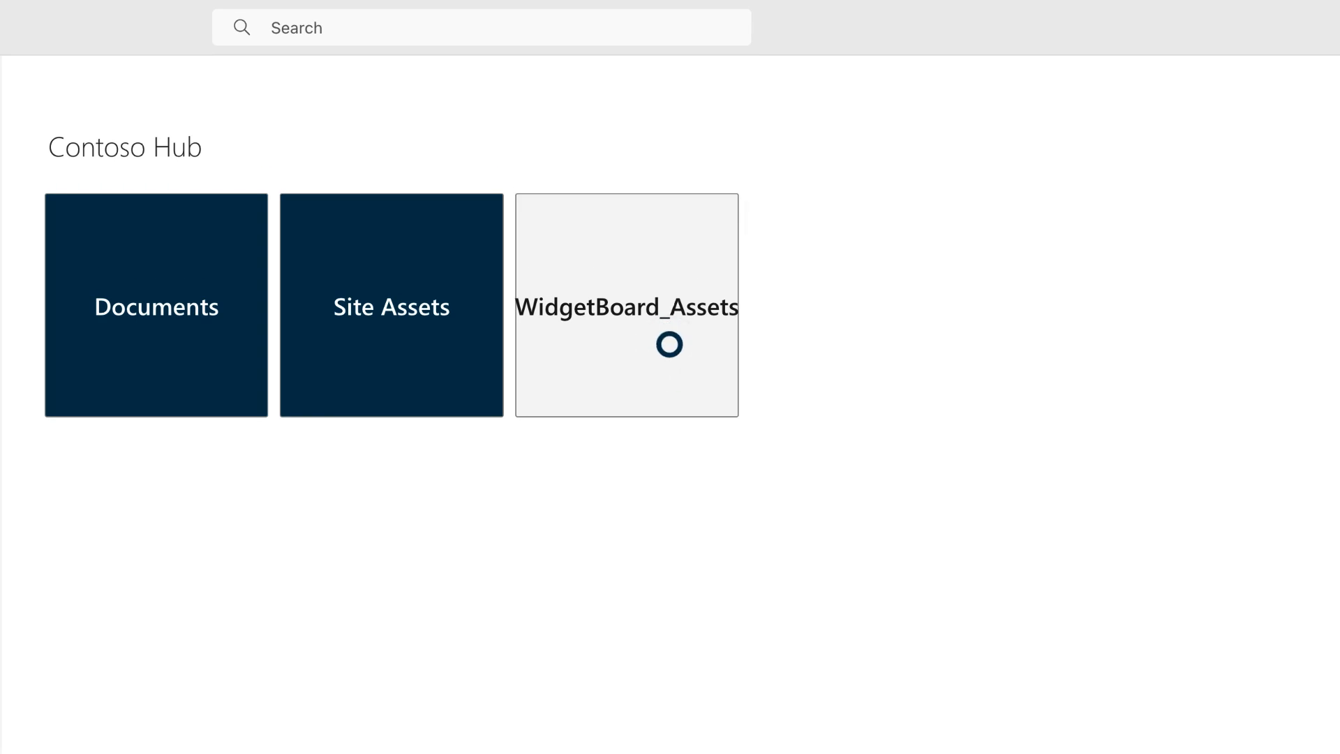
{"action": "left_click", "coordinate": [627, 305]}
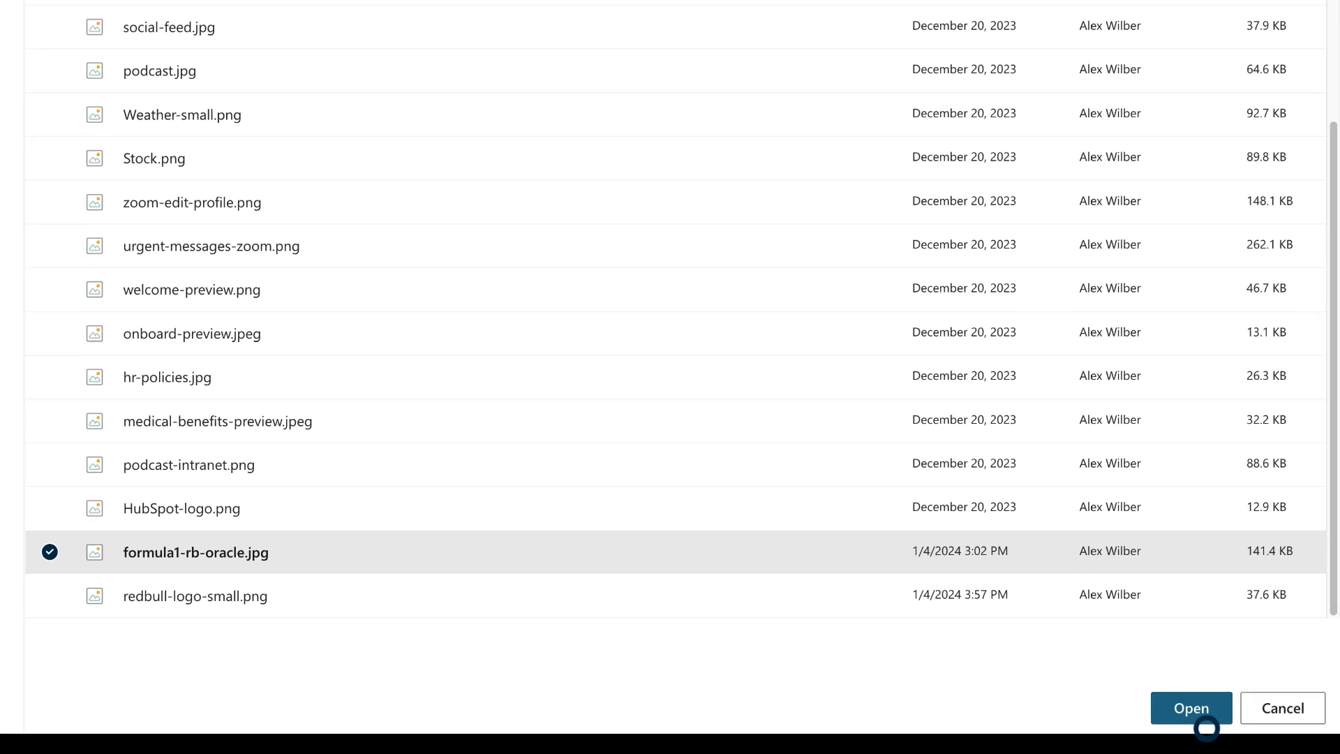
{"action": "left_click", "coordinate": [1189, 708]}
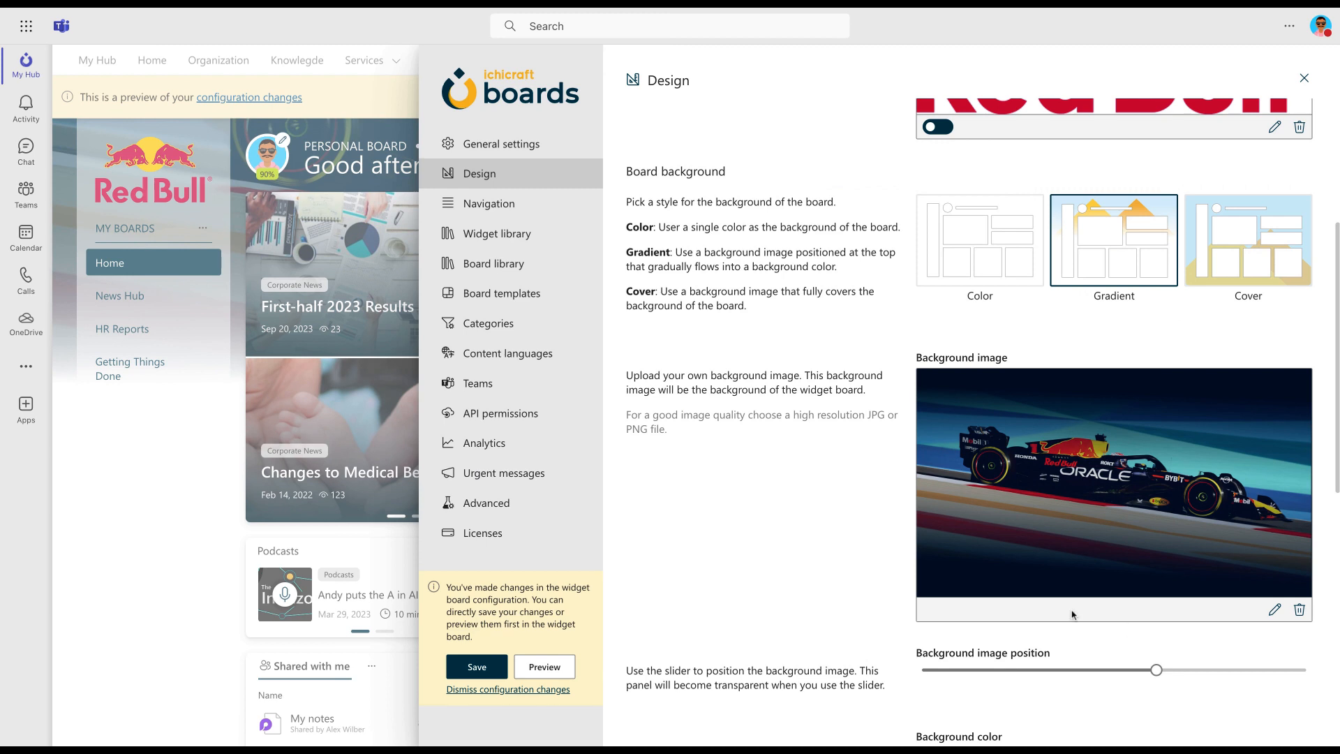
- Adjust the background image position slider, settling at about two-thirds
{"action": "left_click_drag", "start_coordinate": [1156, 670], "coordinate": [923, 680]}
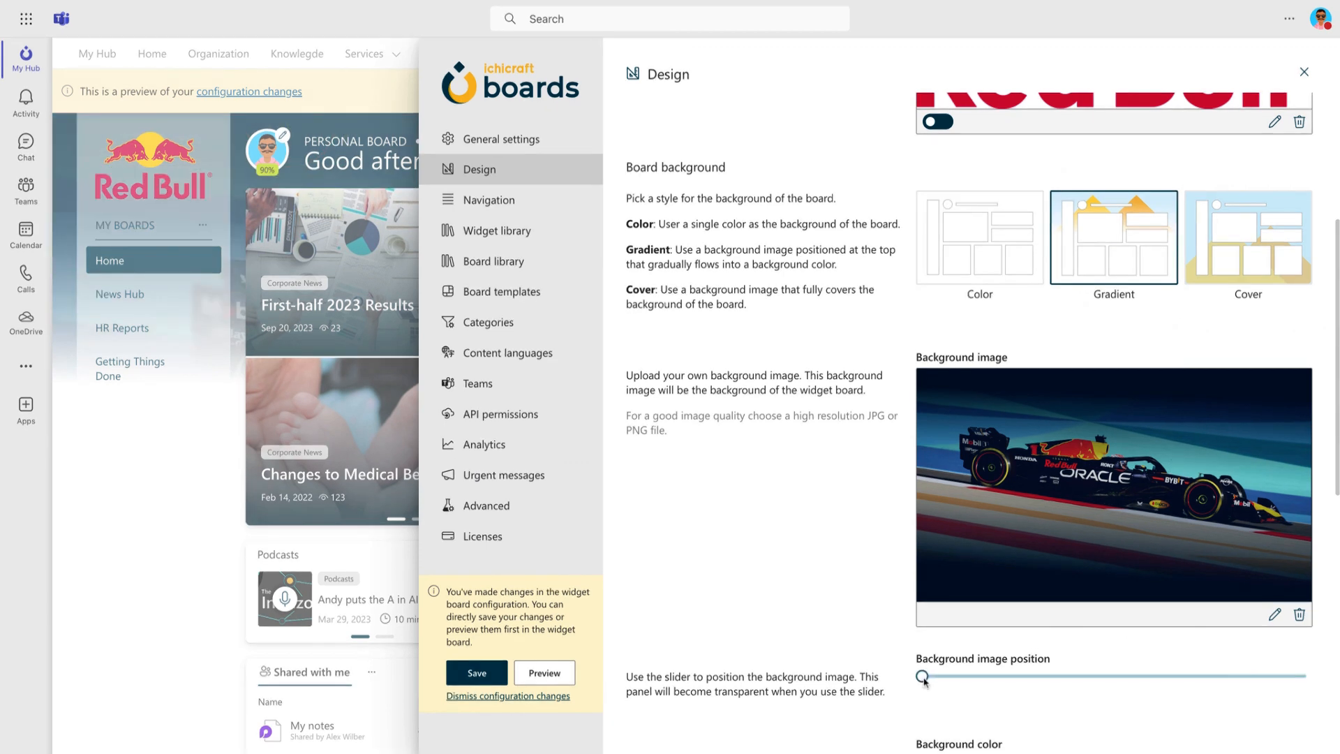
{"action": "left_click_drag", "start_coordinate": [922, 681], "coordinate": [1157, 670]}
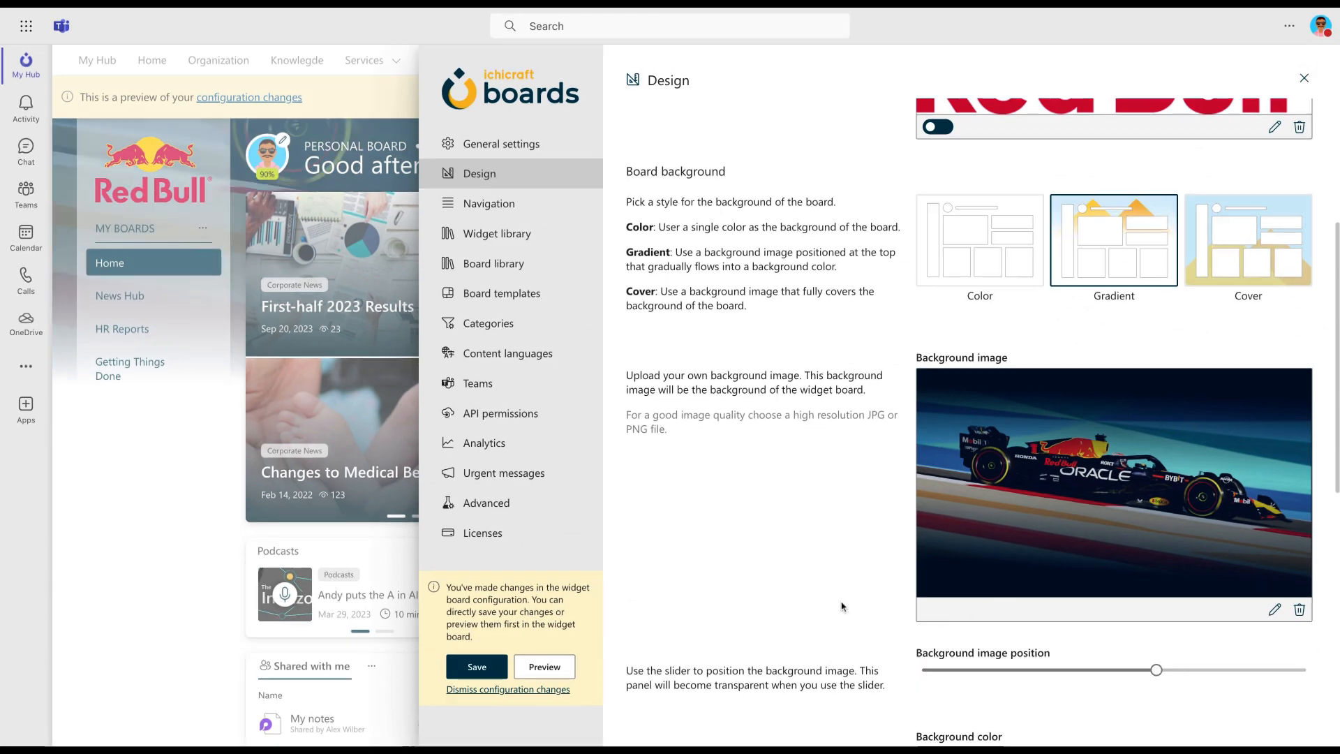
- Enable Custom theme colours and begin editing the primary colour #013b51
{"action": "scroll", "scroll_direction": "down", "scroll_amount": 3}
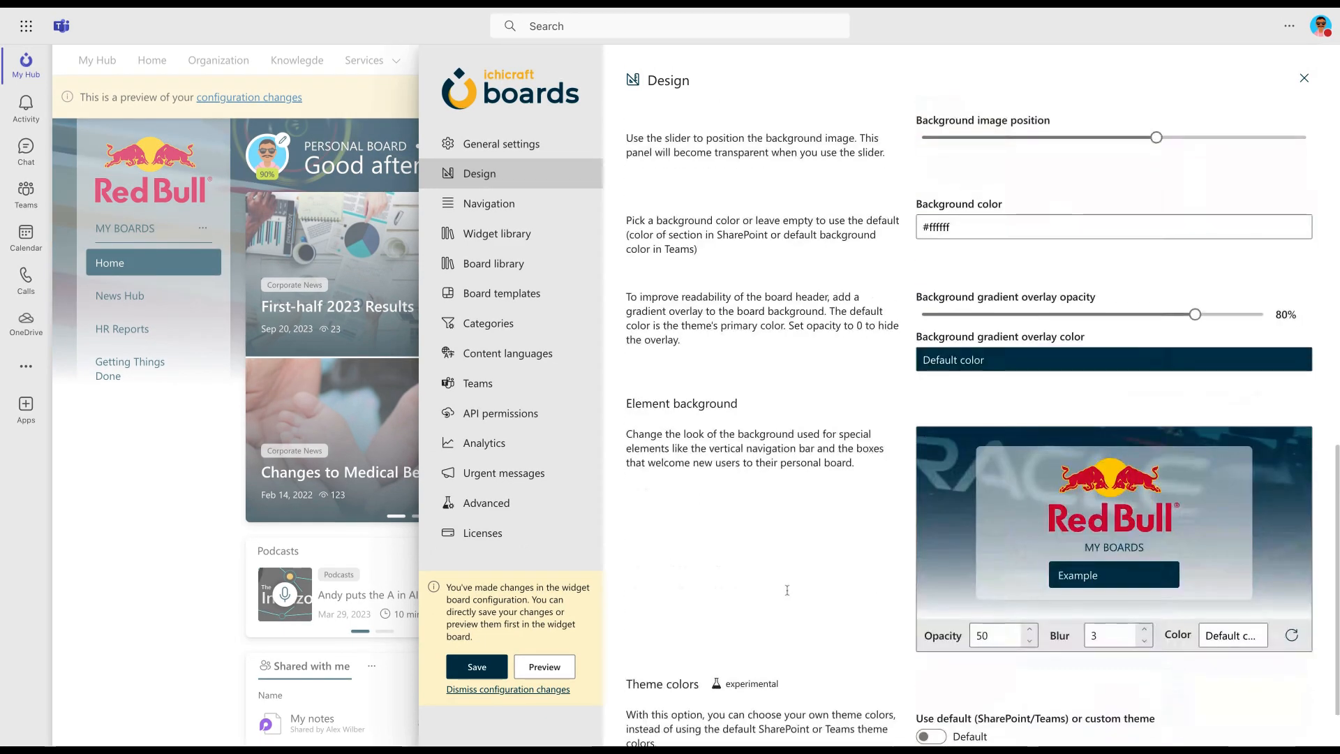
{"action": "scroll", "scroll_direction": "down", "scroll_amount": 3}
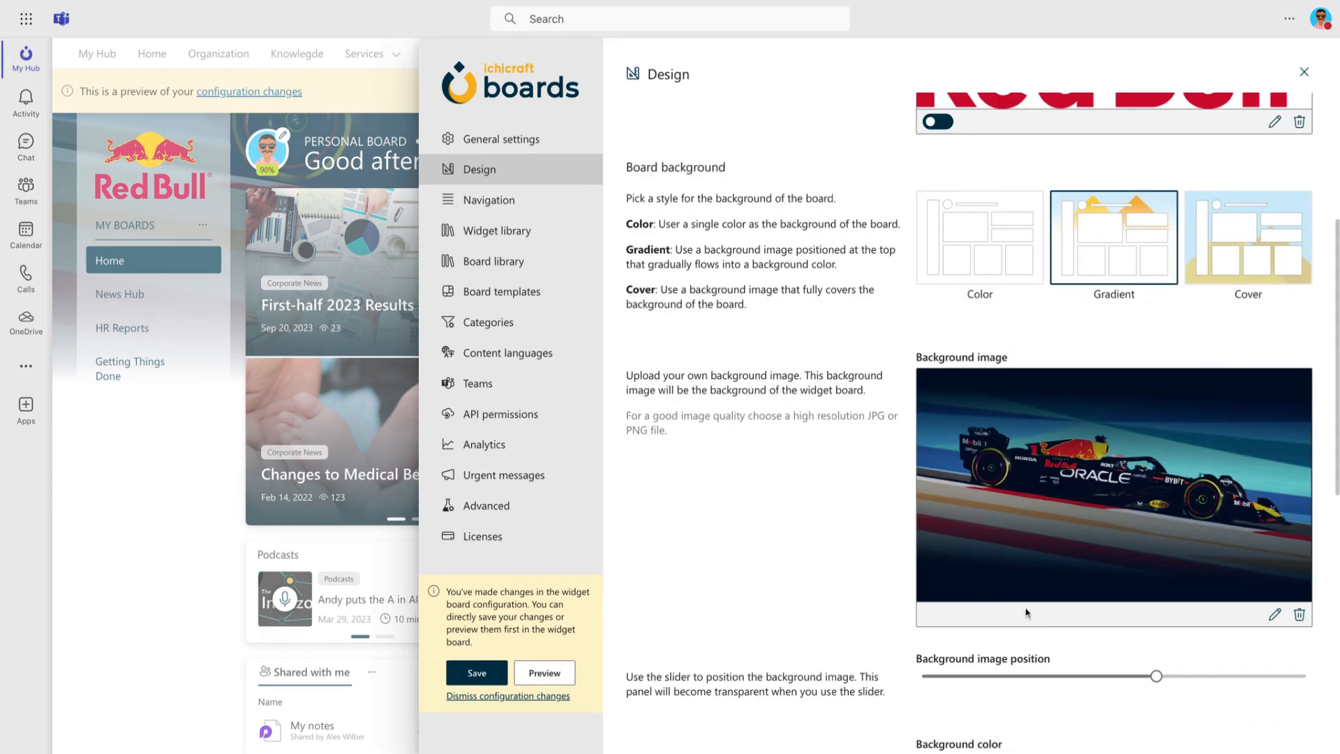
{"action": "scroll", "scroll_direction": "down", "scroll_amount": 3}
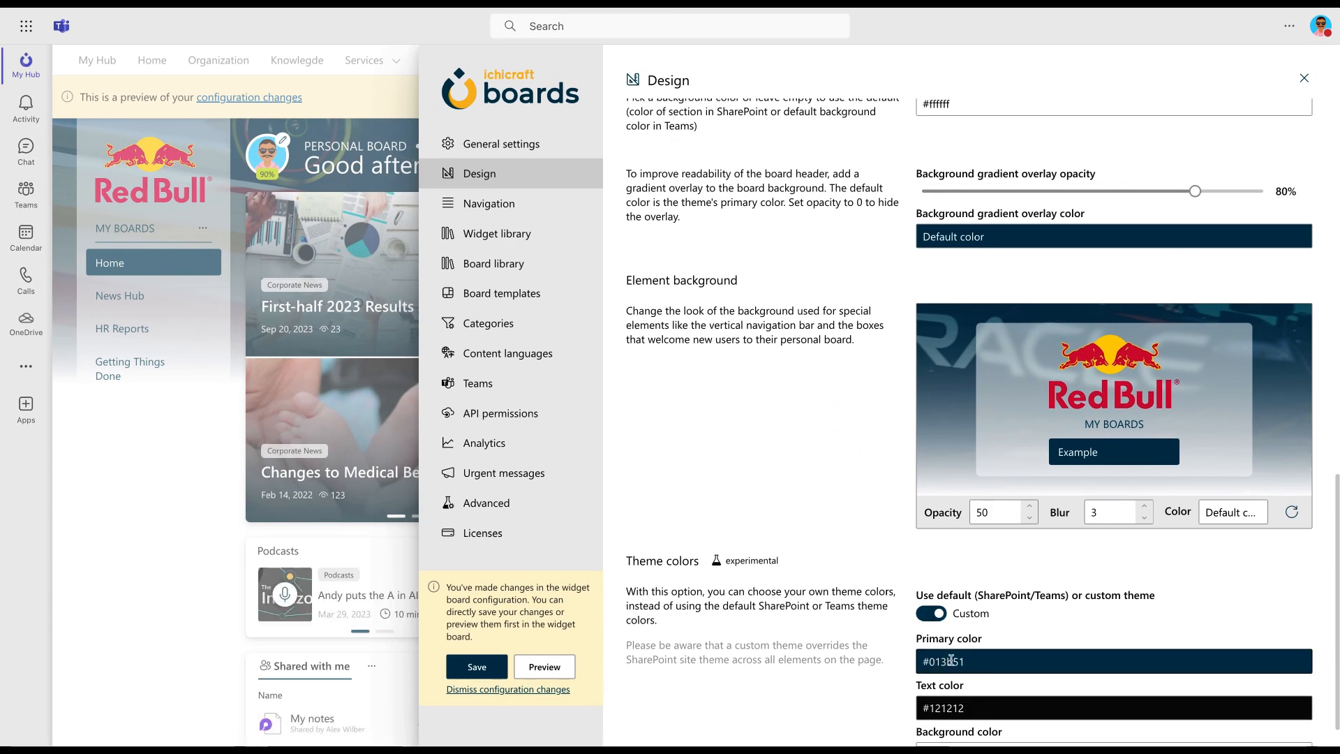
{"action": "left_click", "coordinate": [1111, 661]}
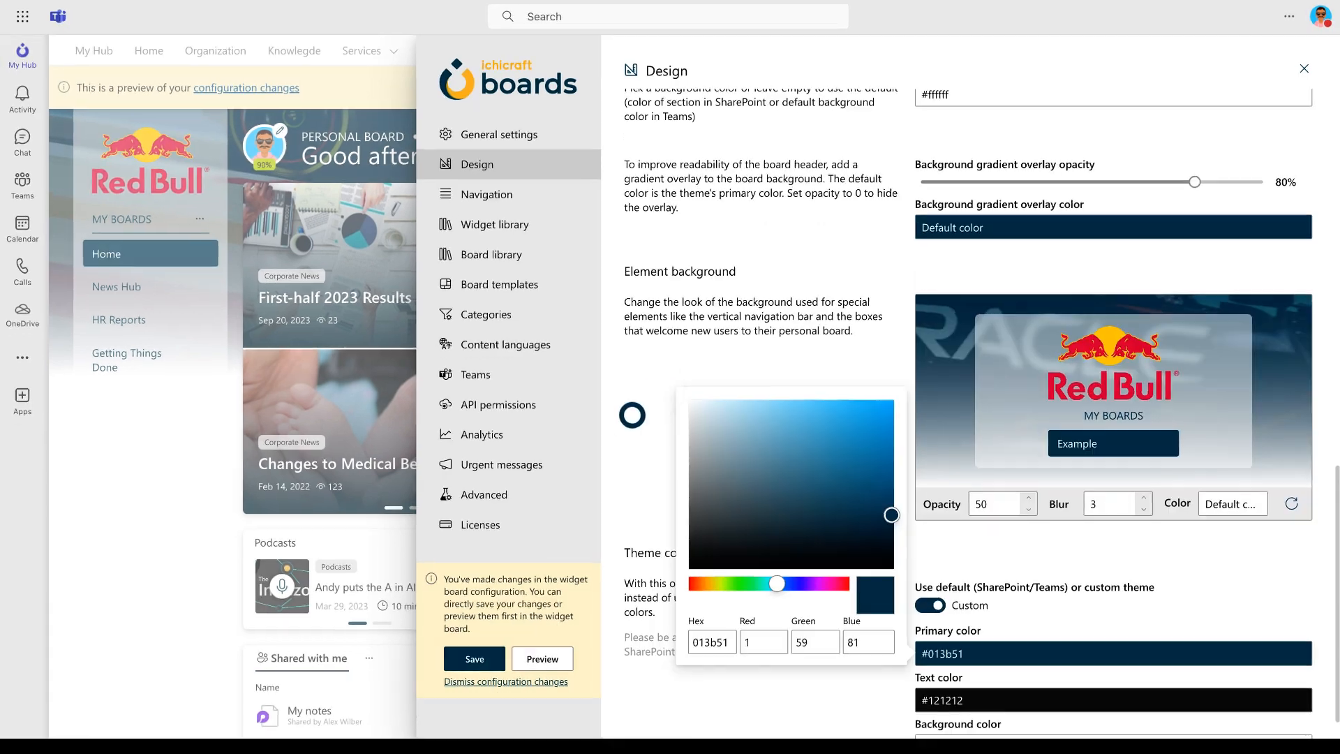